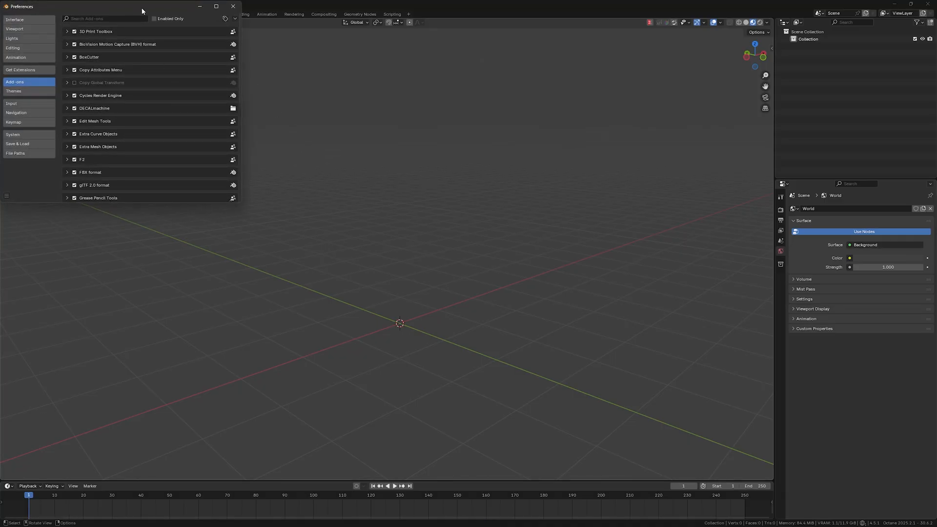
Step: Check TrueDepth's dependencies in Add-ons, save preferences and close the window
drag(142, 11, 284, 143)
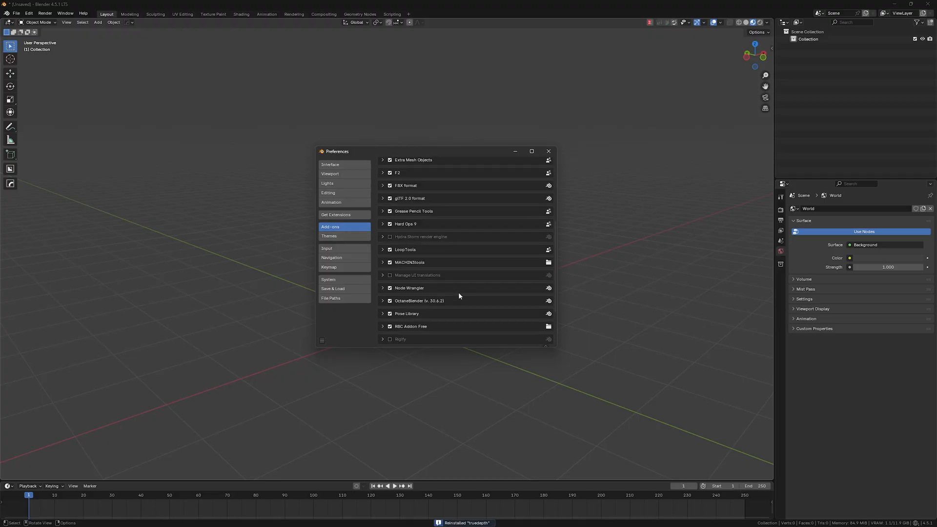
scroll(down, 3)
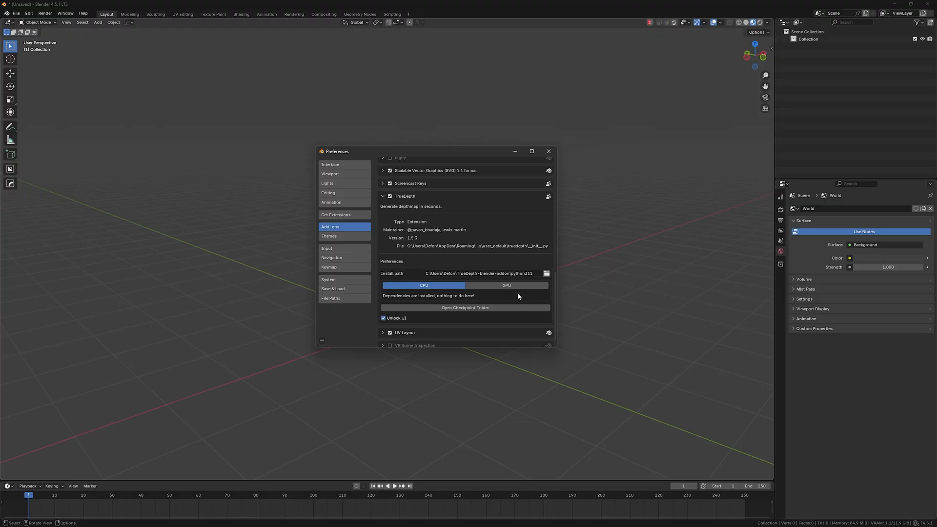
mouse_move(418, 298)
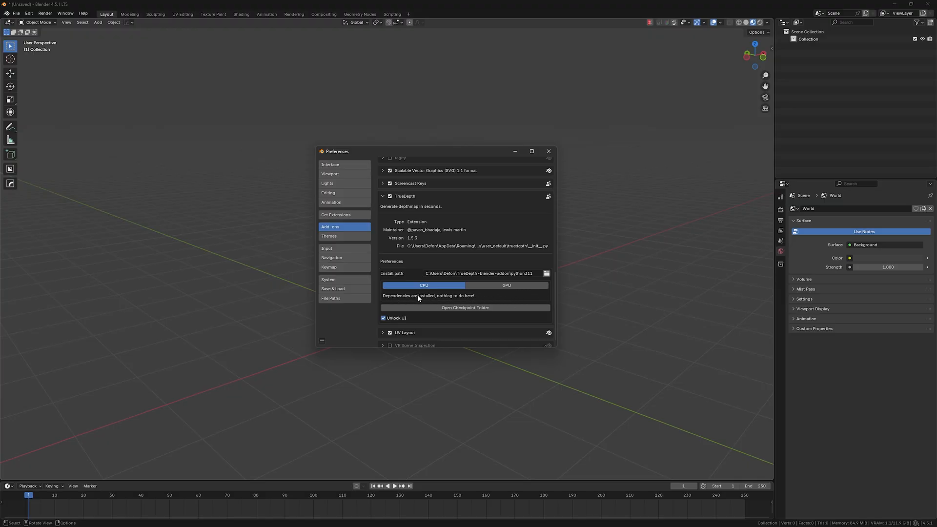
click(322, 341)
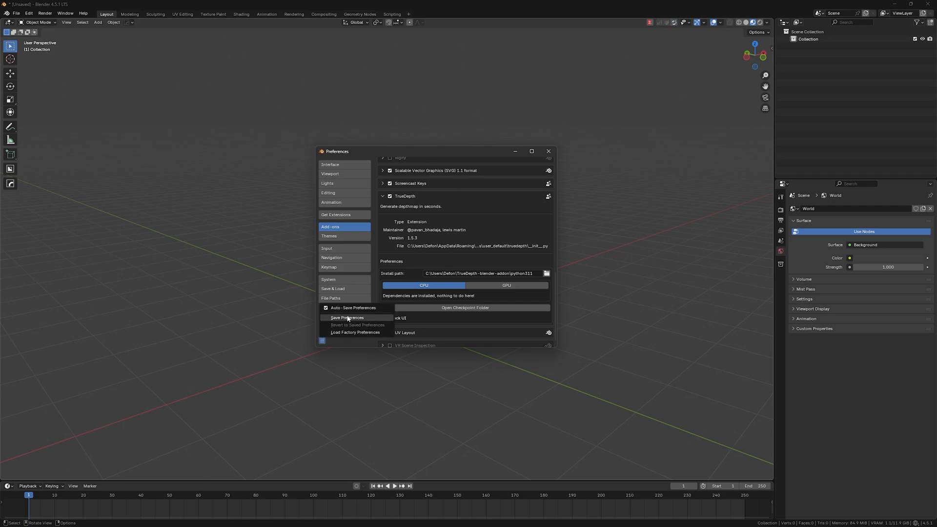
click(347, 318)
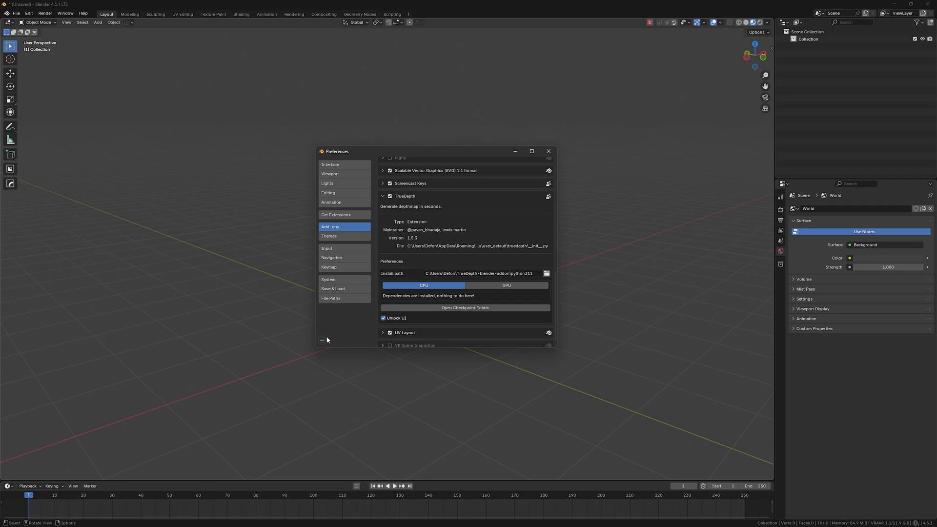
click(549, 151)
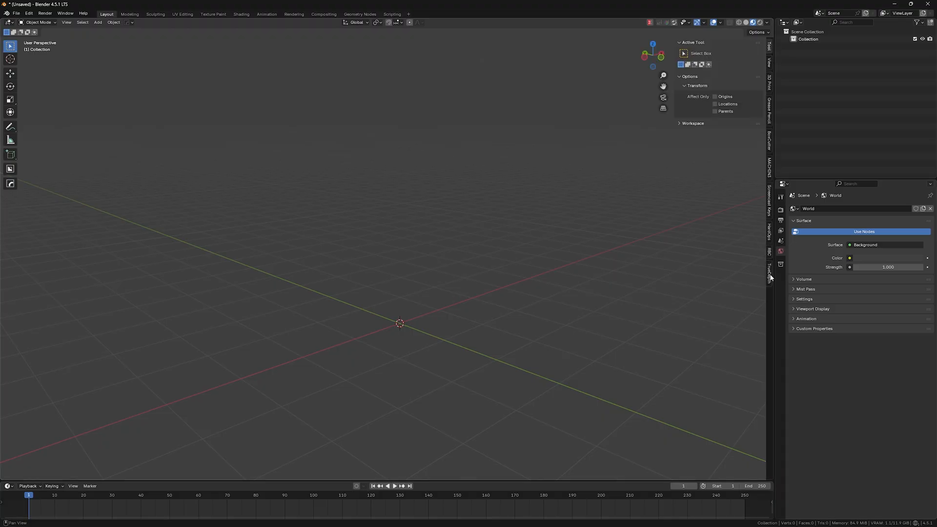
Step: Choose the VIT-L Large model in the TrueDepth panel and request its download page
click(769, 271)
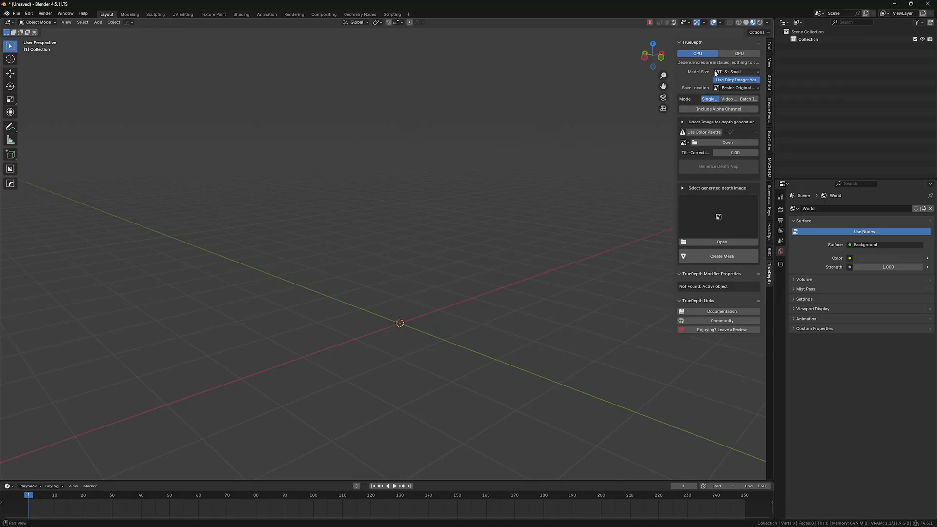
click(736, 72)
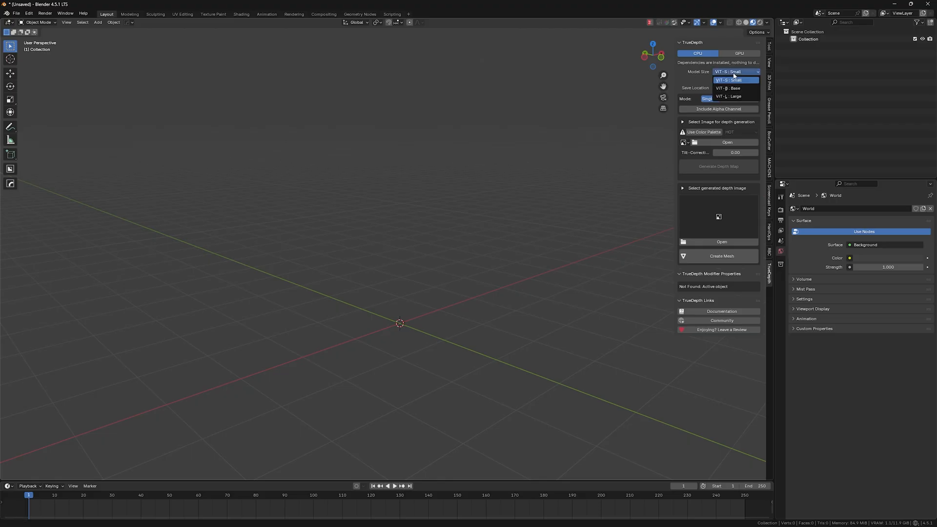
mouse_move(743, 96)
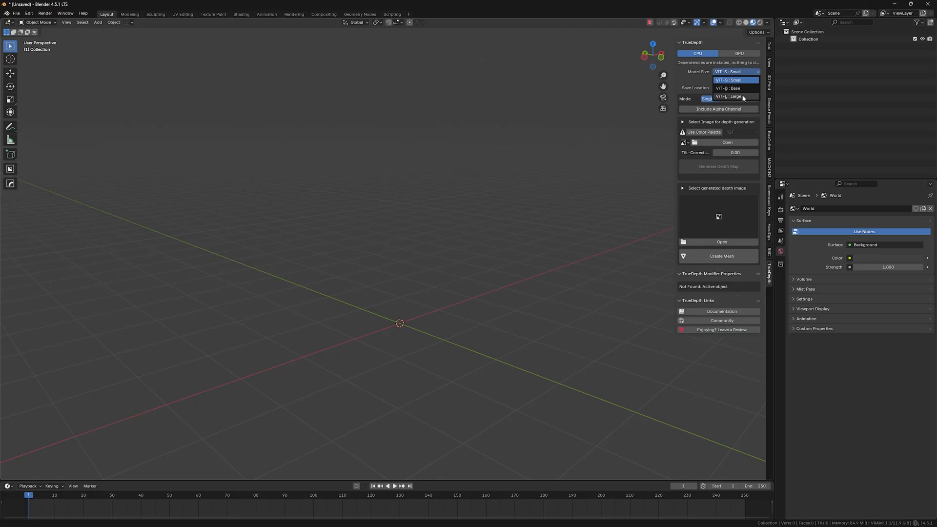
click(732, 96)
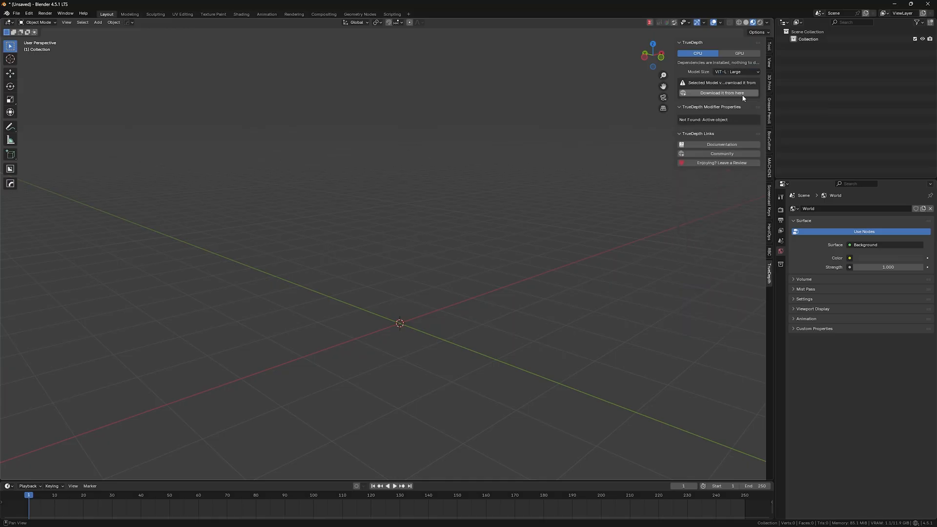
mouse_move(713, 94)
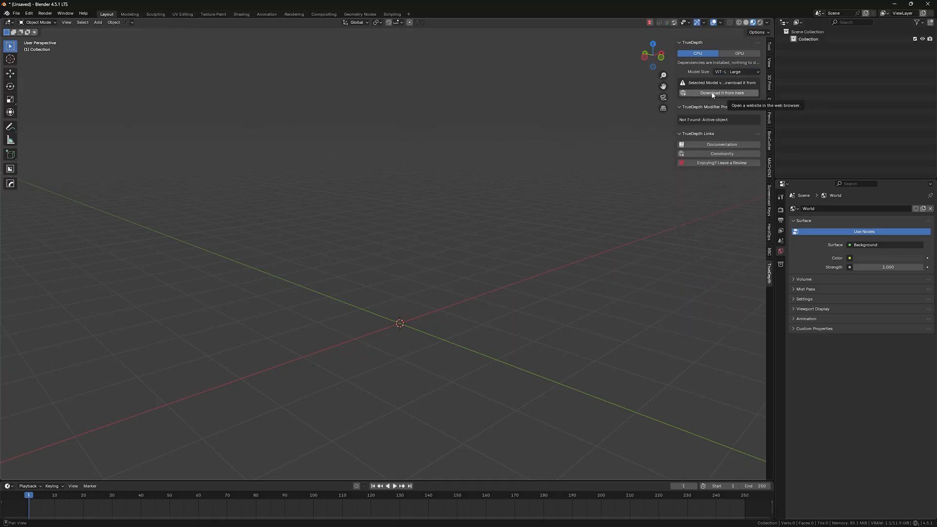
click(719, 92)
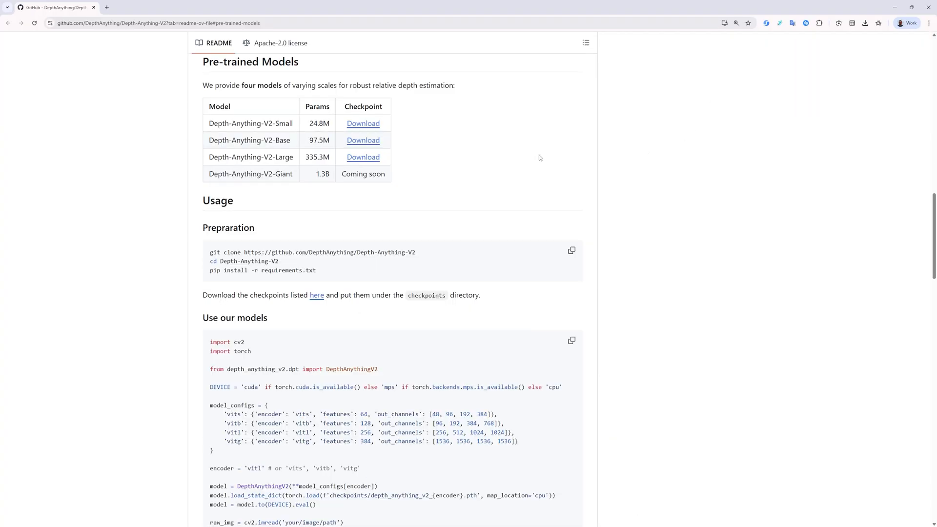
Step: Download the Depth-Anything-V2-Large checkpoint and save it into Downloads
double_click(250, 157)
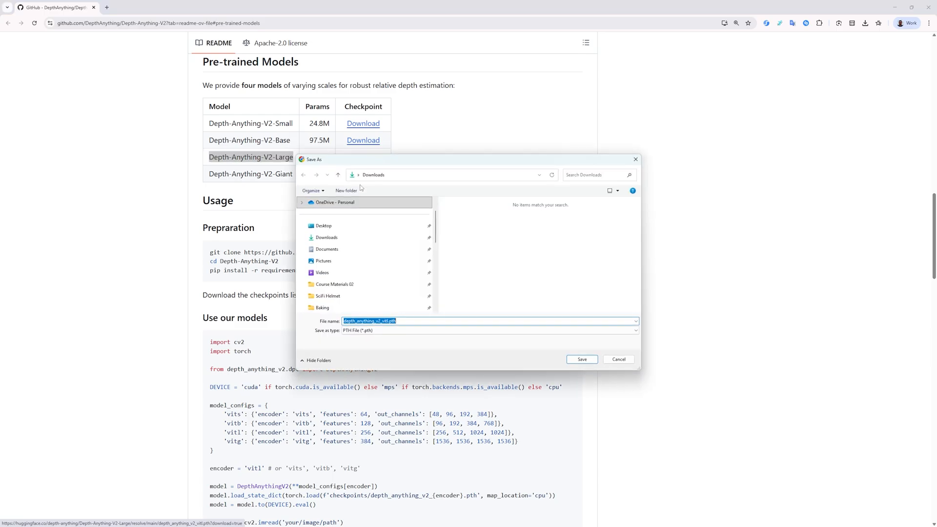
click(326, 237)
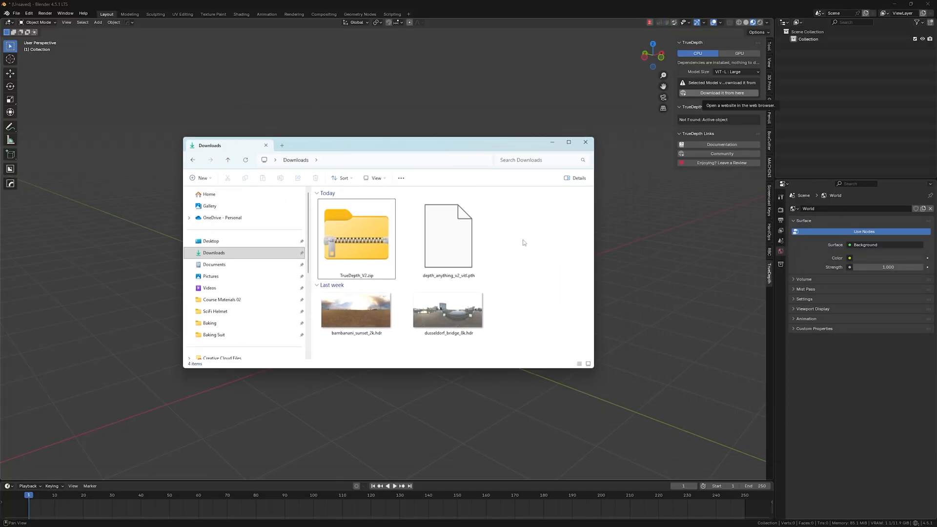
mouse_move(521, 247)
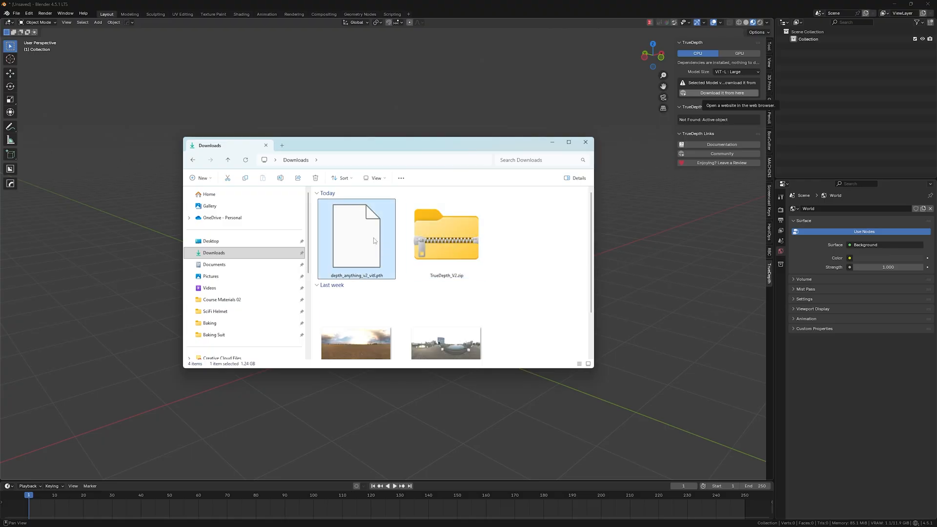
Step: Extract TrueDepth_V2.zip into a TrueDepth folder in Downloads
click(447, 237)
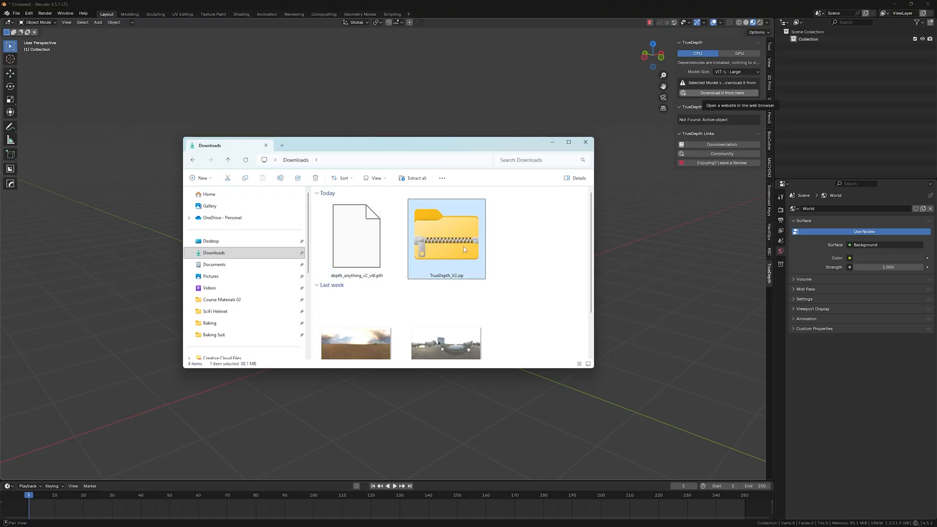
right_click(464, 250)
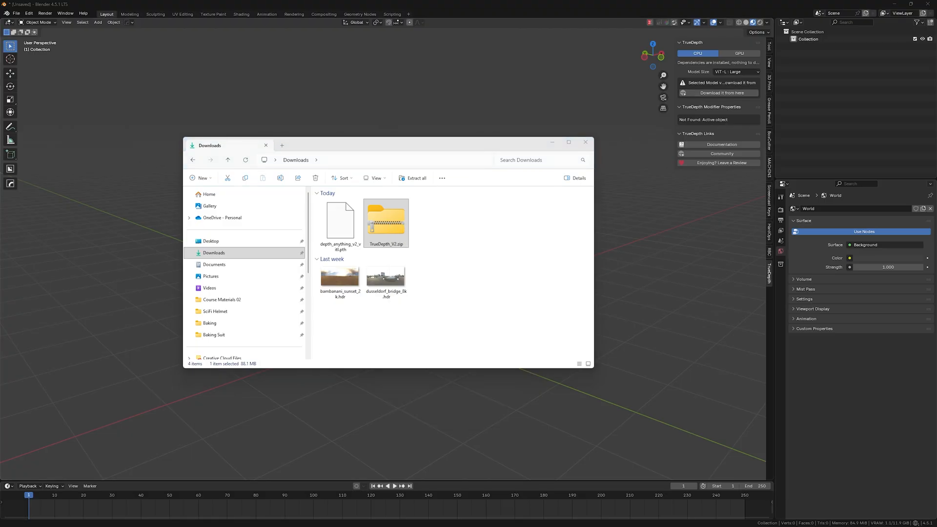
click(416, 178)
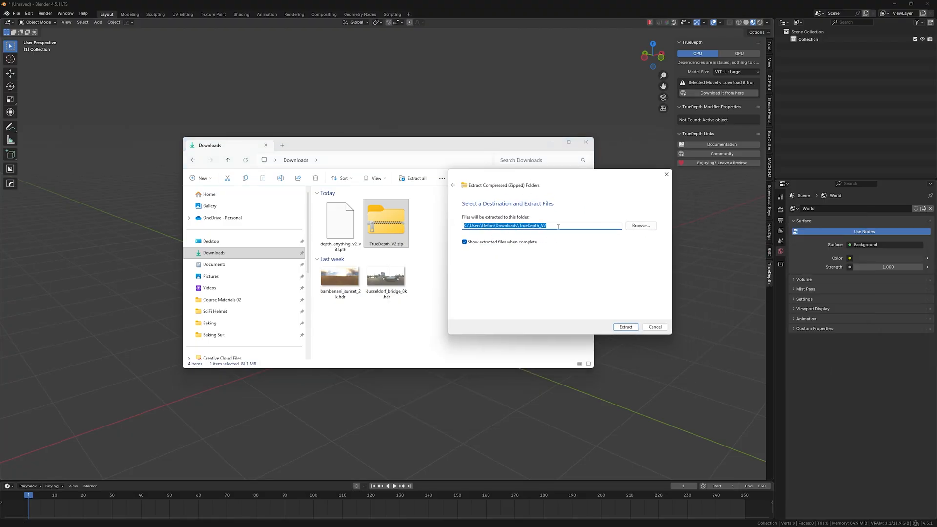
click(626, 327)
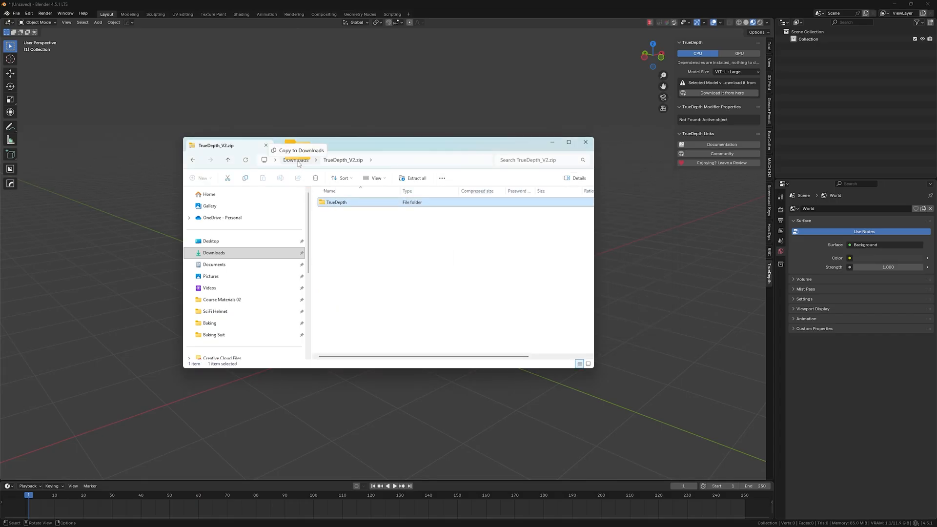
click(295, 160)
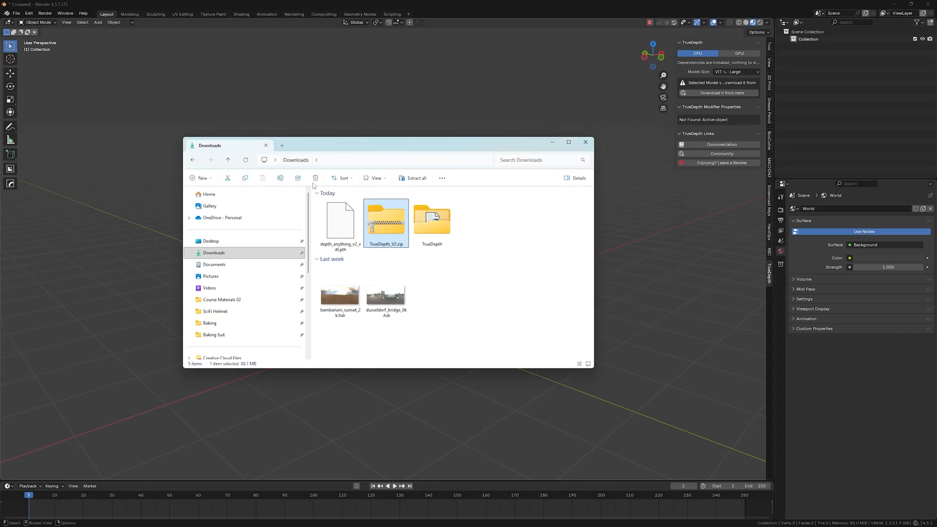
mouse_move(390, 229)
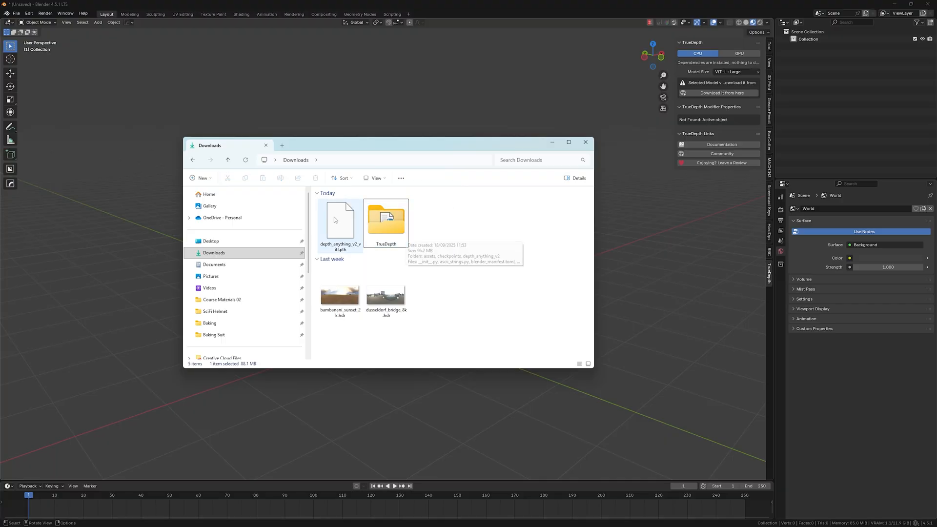
Step: Move the large .pth checkpoint into TrueDepth\checkpoints beside the small one
click(386, 218)
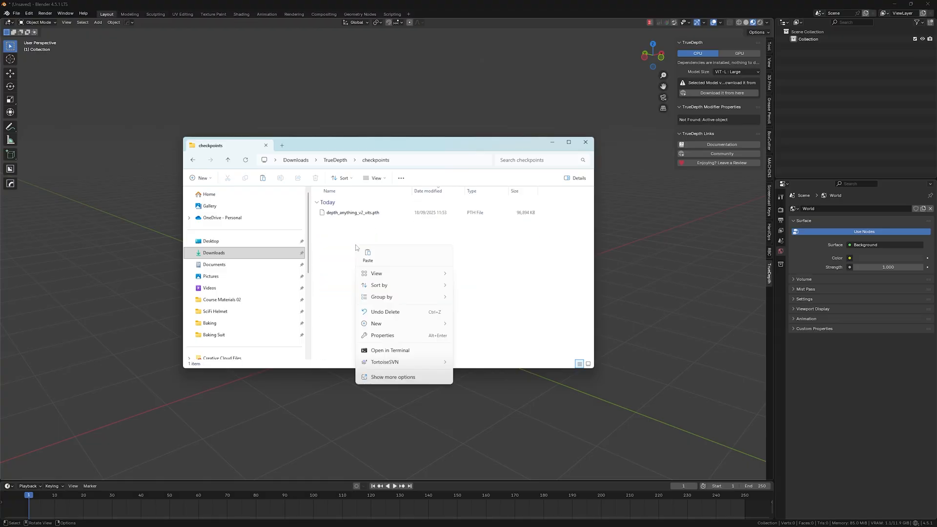
click(367, 252)
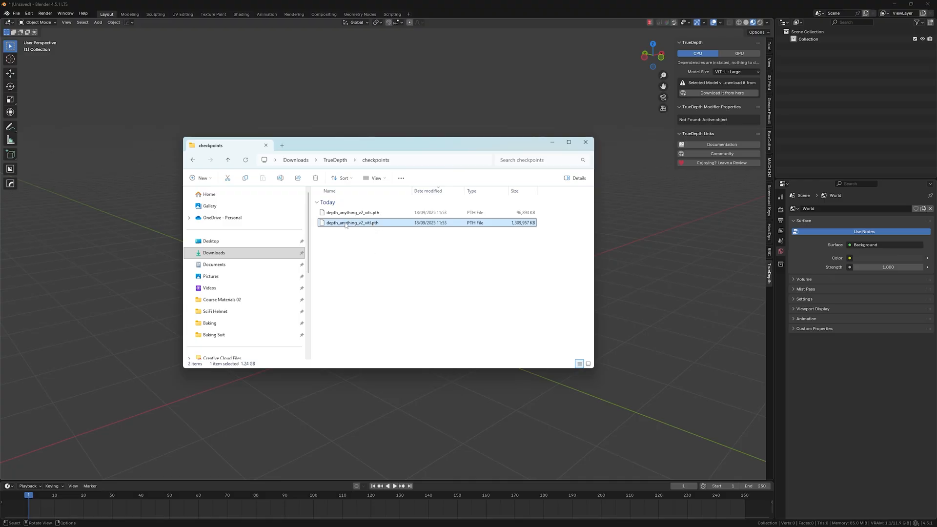
click(351, 213)
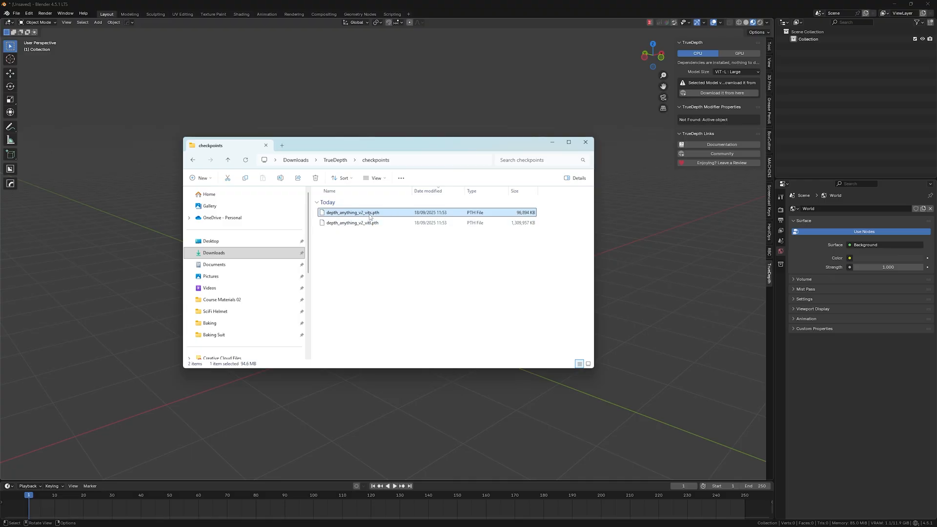
click(352, 222)
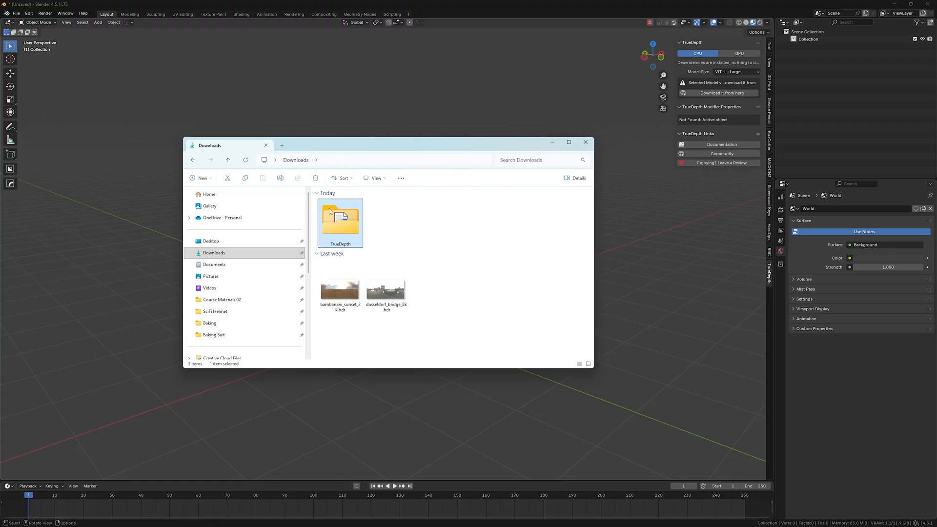
Step: Compress the TrueDepth folder into TrueDepth.zip in Downloads
right_click(347, 224)
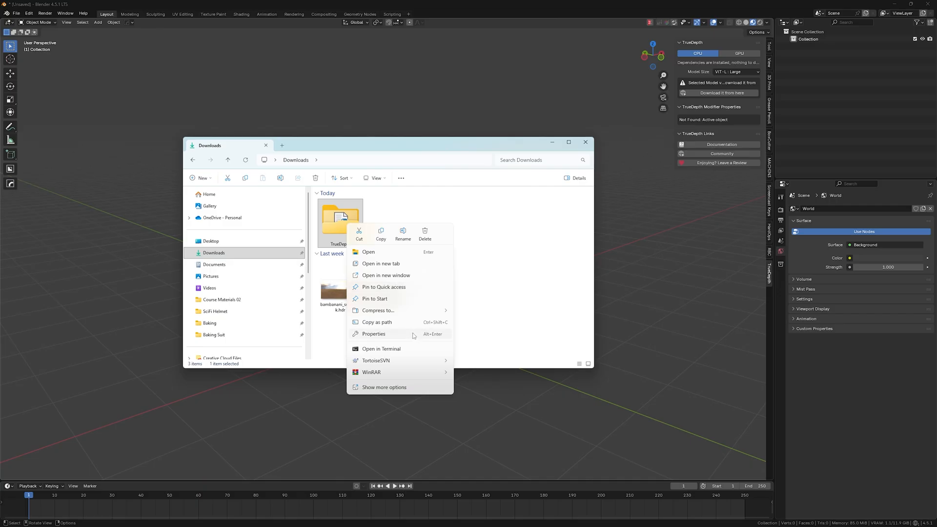
mouse_move(378, 311)
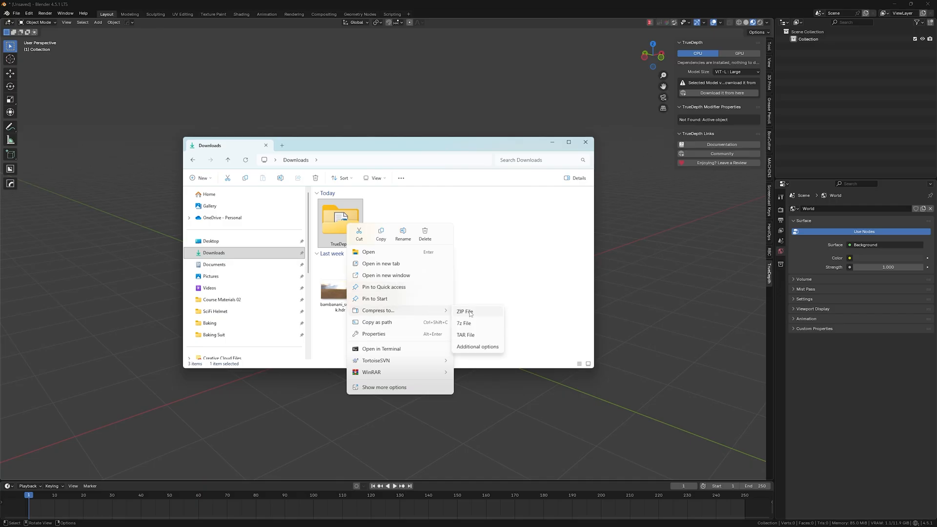
click(465, 312)
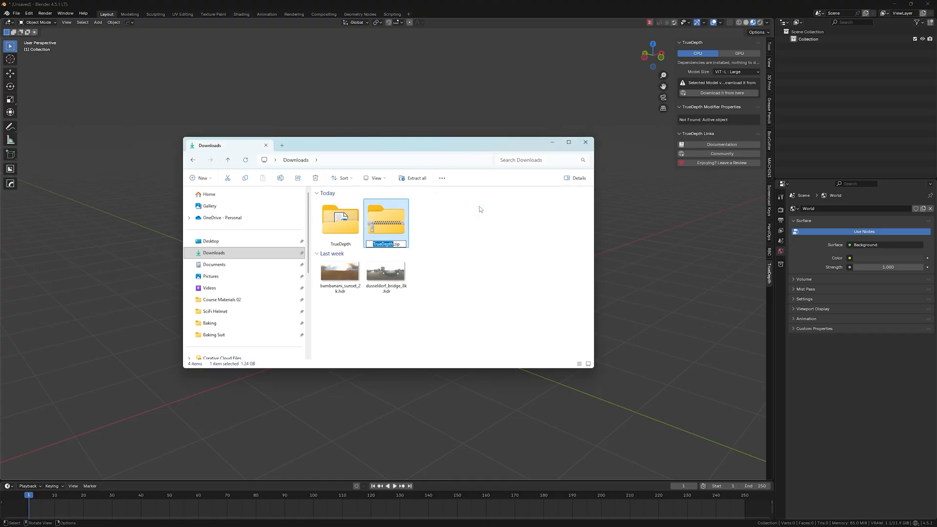
click(340, 221)
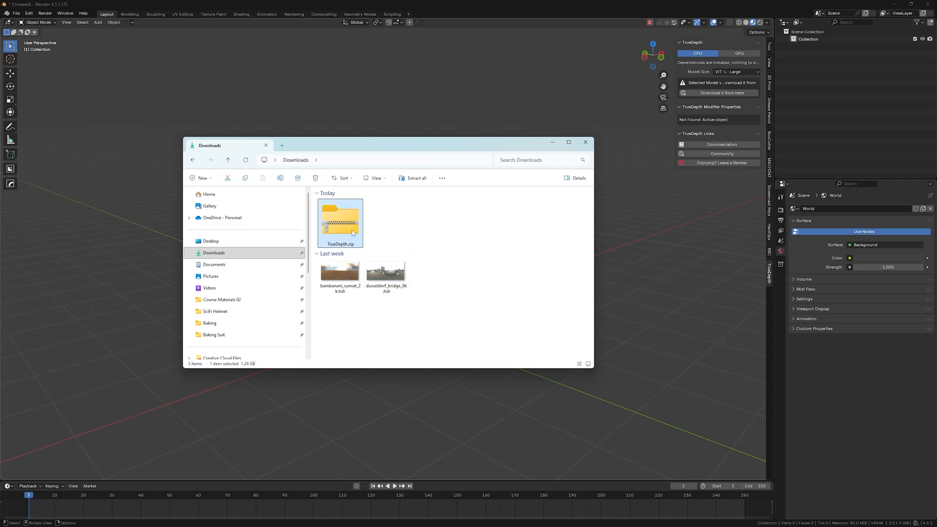
click(30, 14)
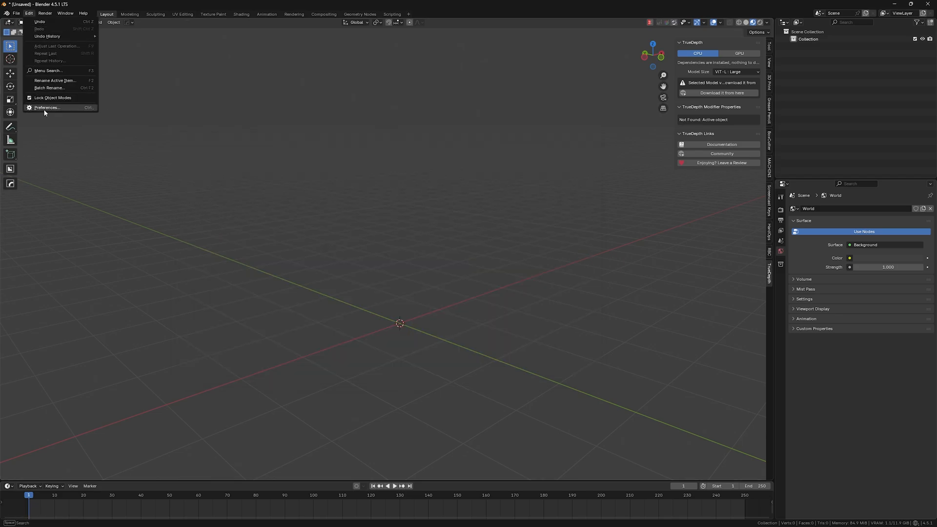
Step: Reinstall the TrueDepth add-on from TrueDepth.zip via Install from Disk and close Preferences
click(47, 107)
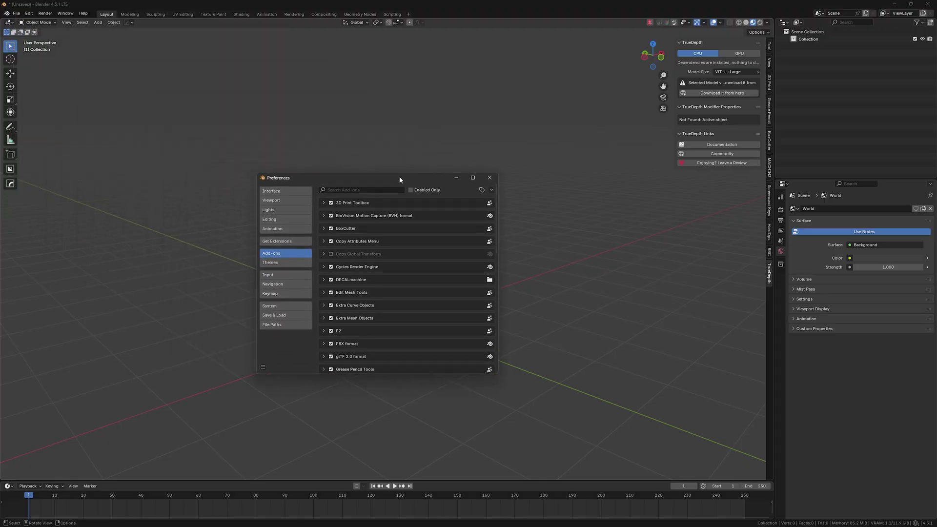
click(491, 189)
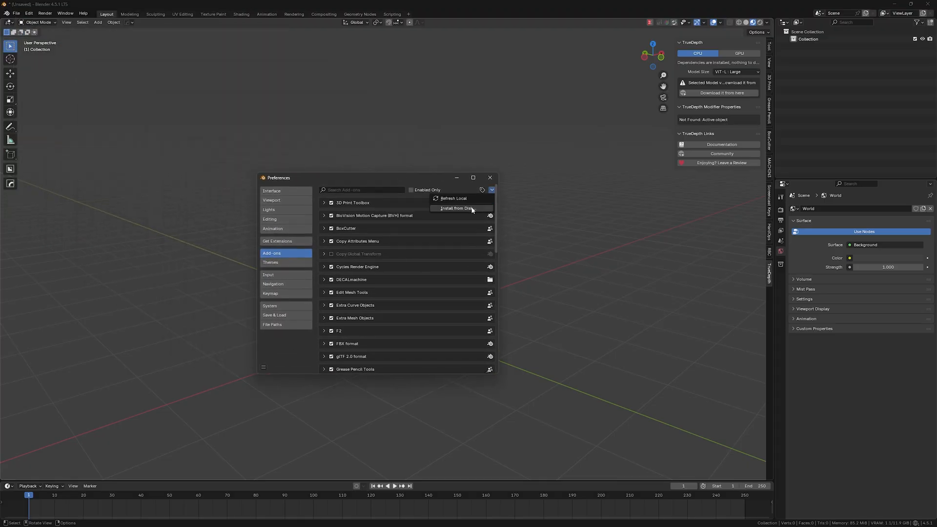
click(457, 208)
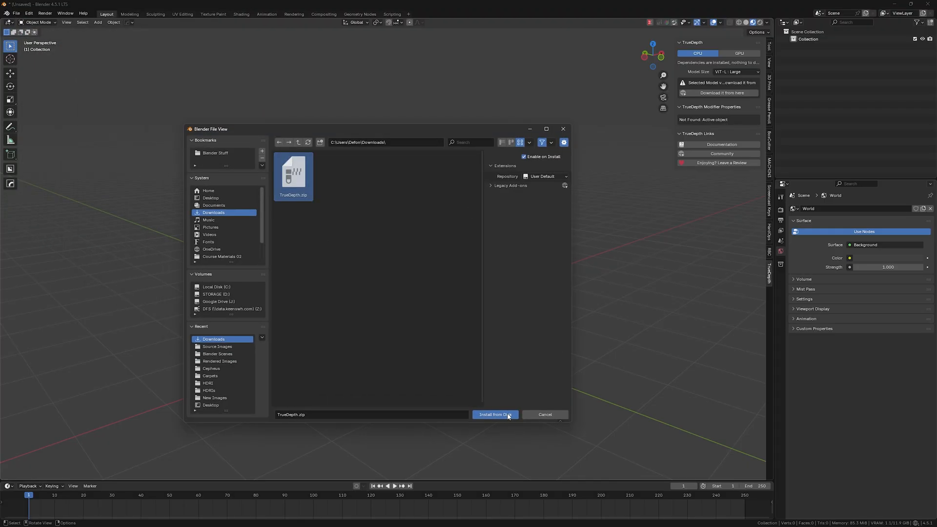
click(495, 414)
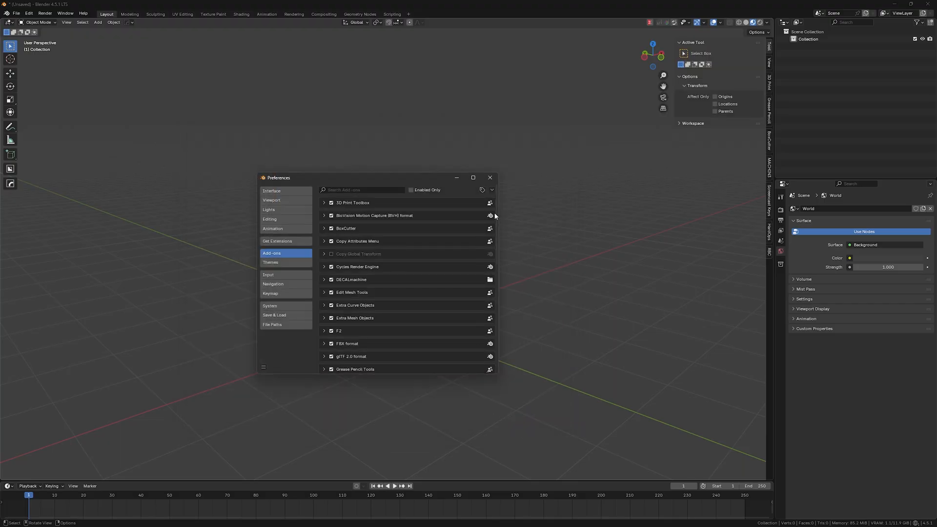
mouse_move(510, 305)
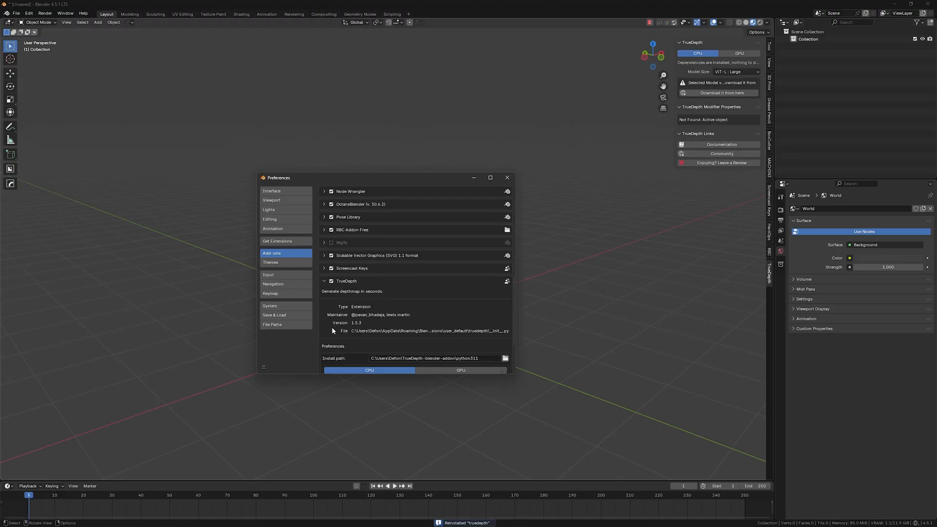
scroll(down, 3)
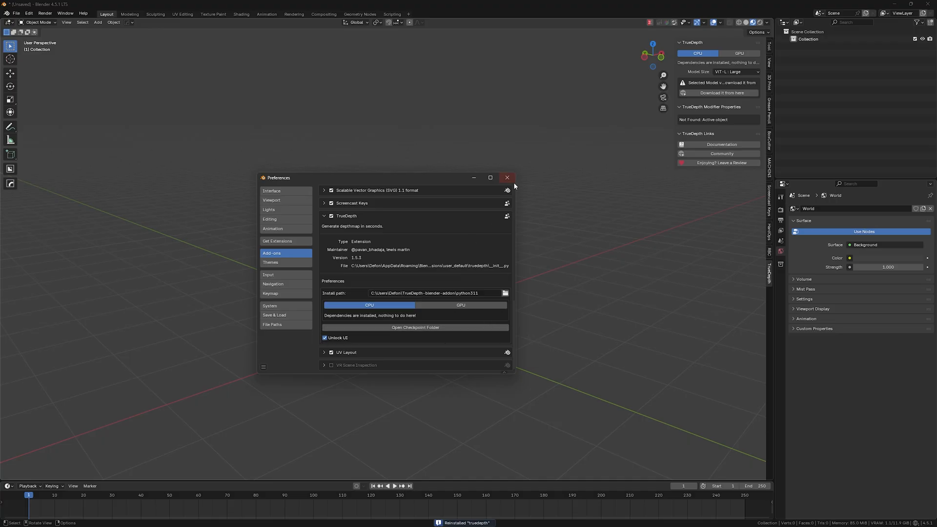
click(508, 177)
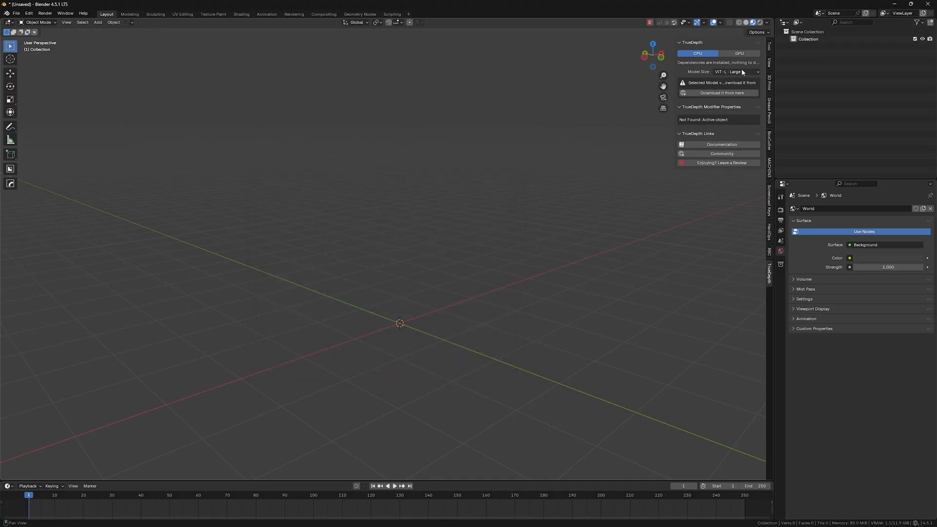
click(738, 72)
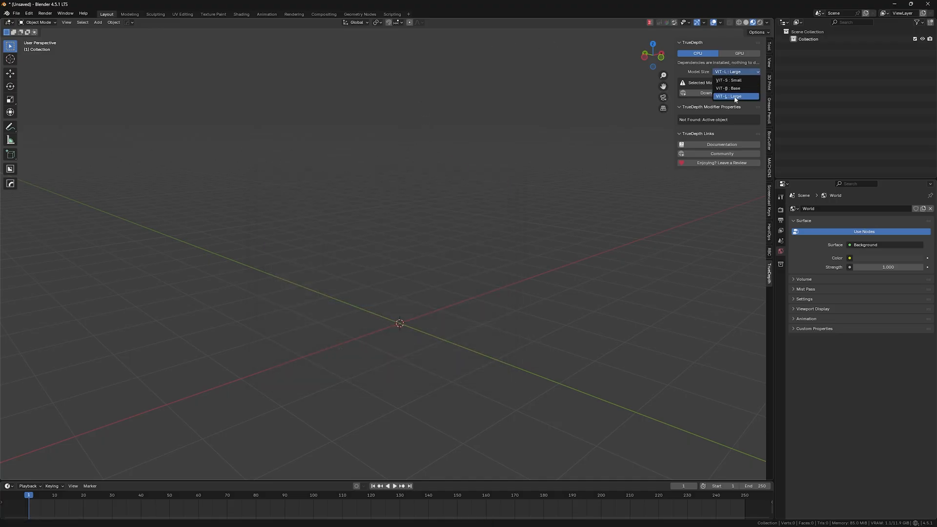
Step: Keep the ViT-L Large model and set depth maps to save beside the original image
click(737, 96)
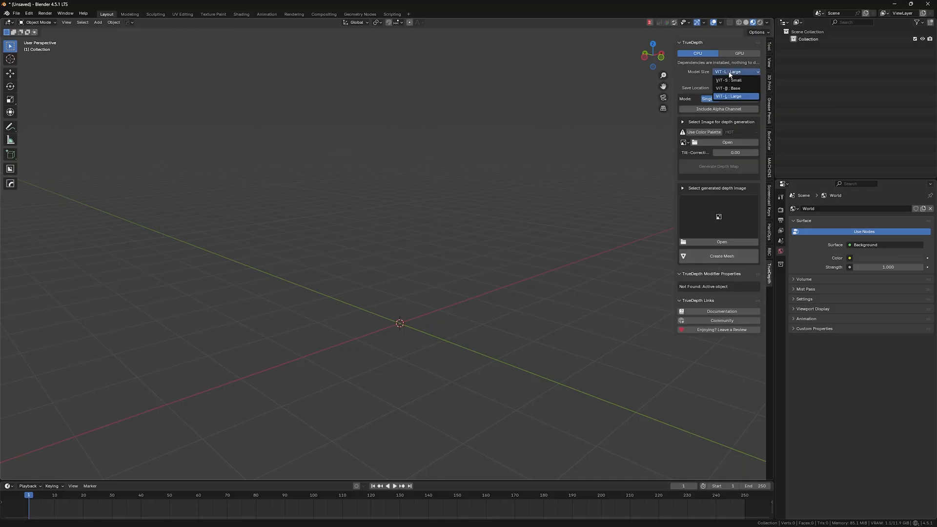
click(736, 95)
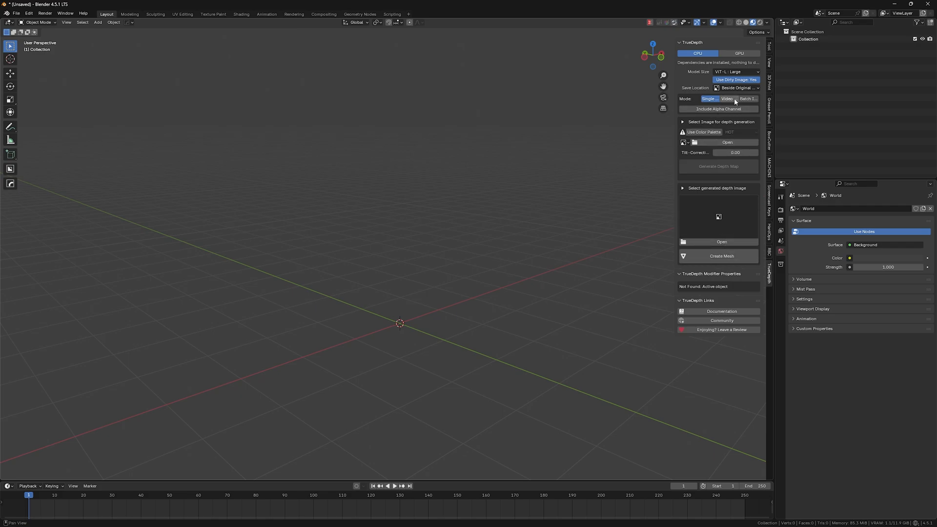
mouse_move(711, 99)
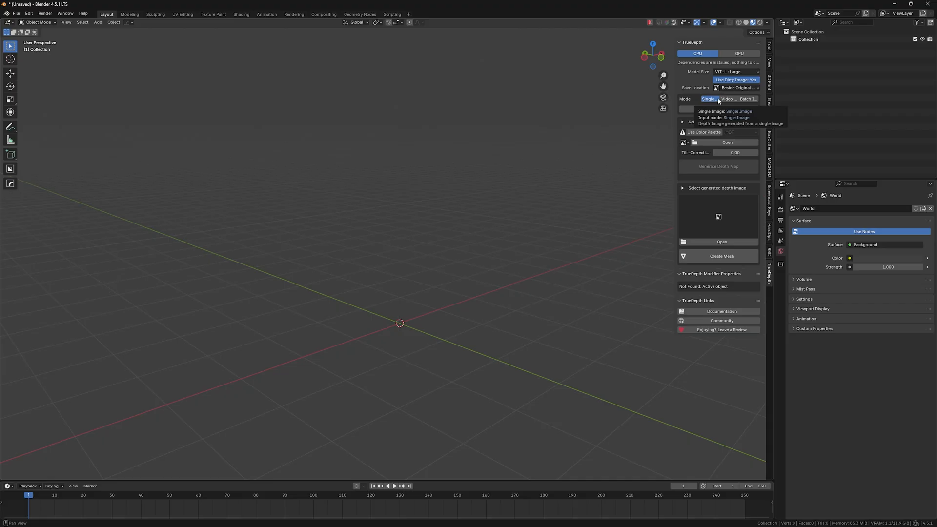
mouse_move(728, 99)
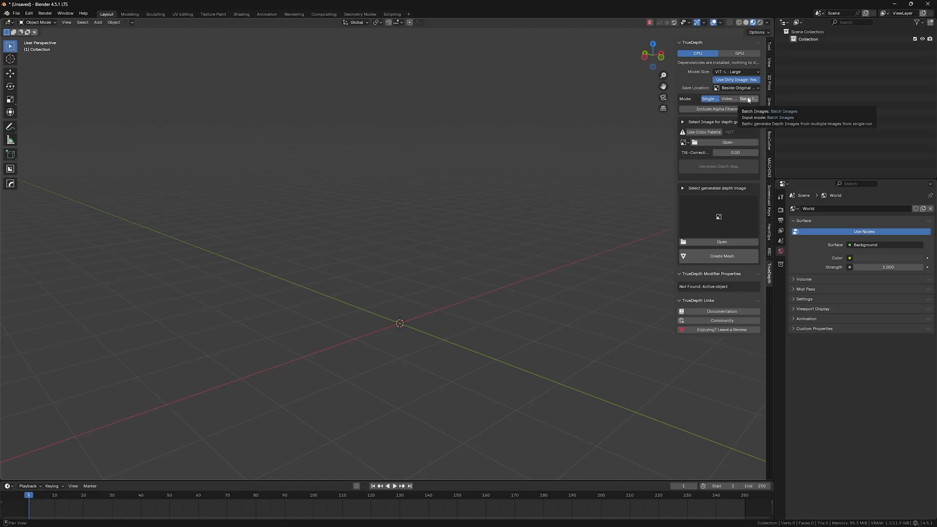
click(736, 88)
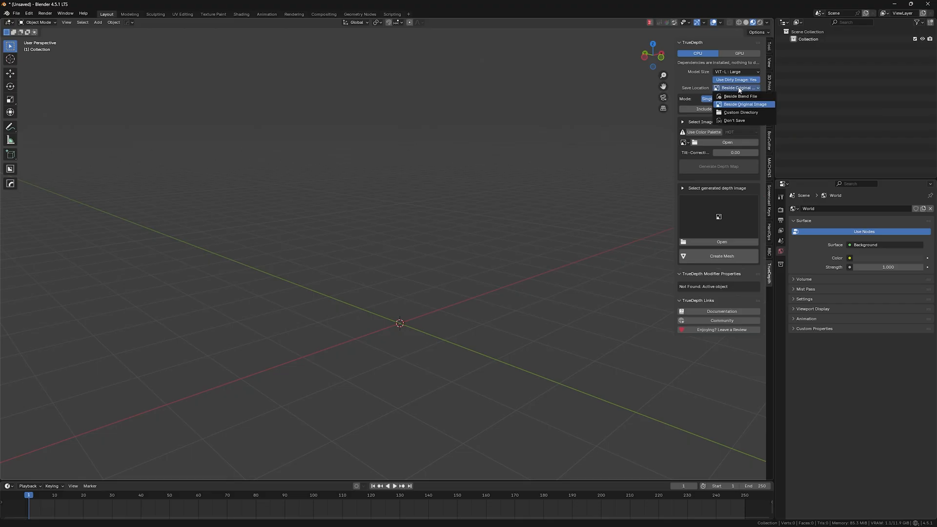
mouse_move(740, 104)
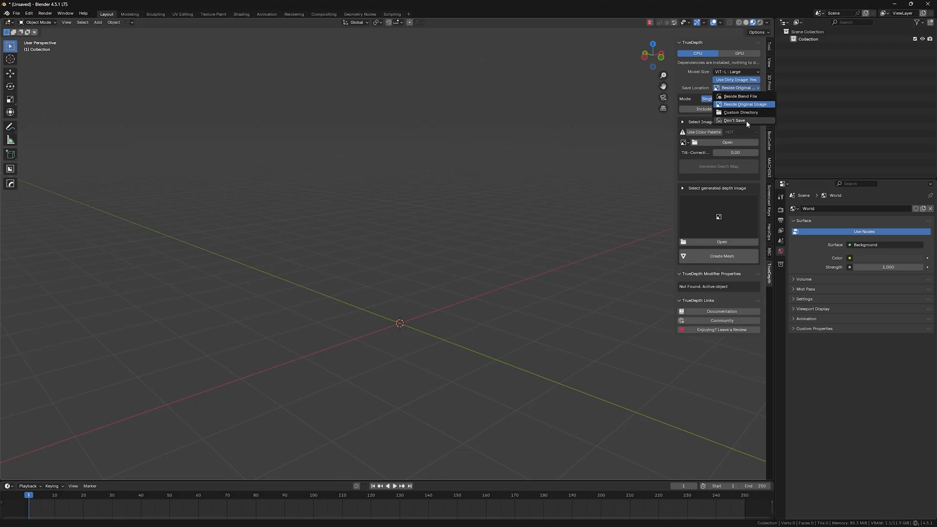
mouse_move(750, 104)
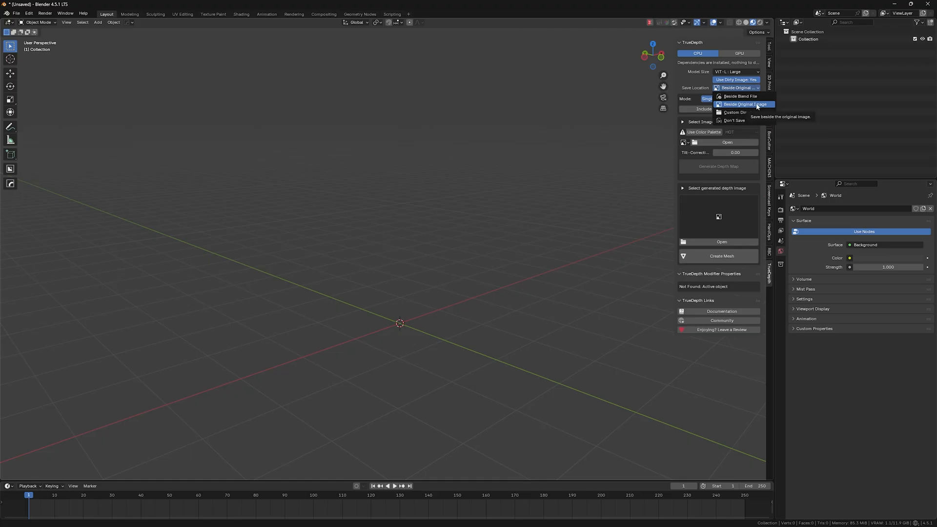
click(744, 104)
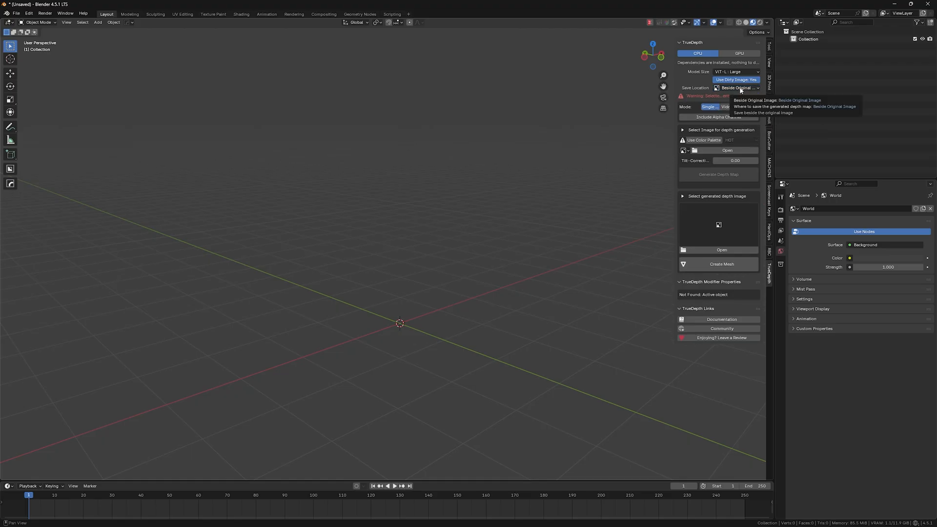
mouse_move(676, 130)
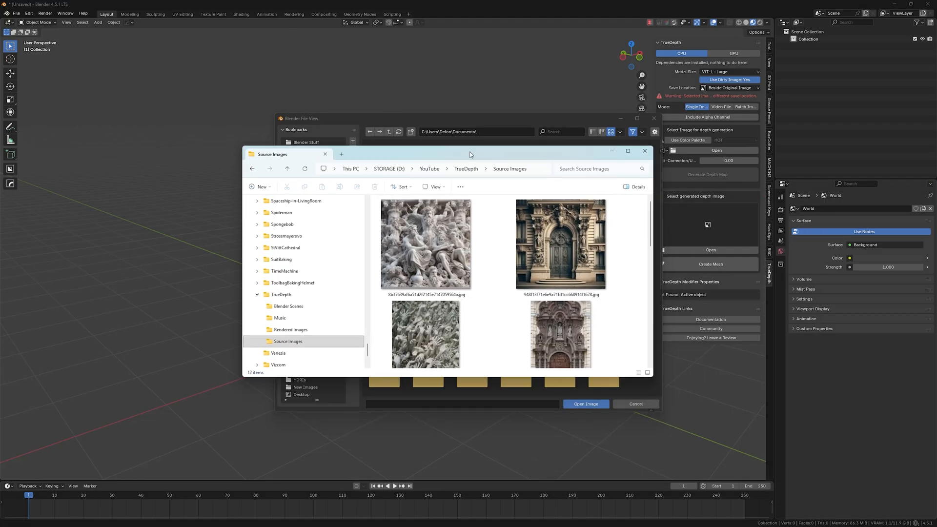
Step: Load the crowded figure sculpture photo from the Source Images folder
click(487, 168)
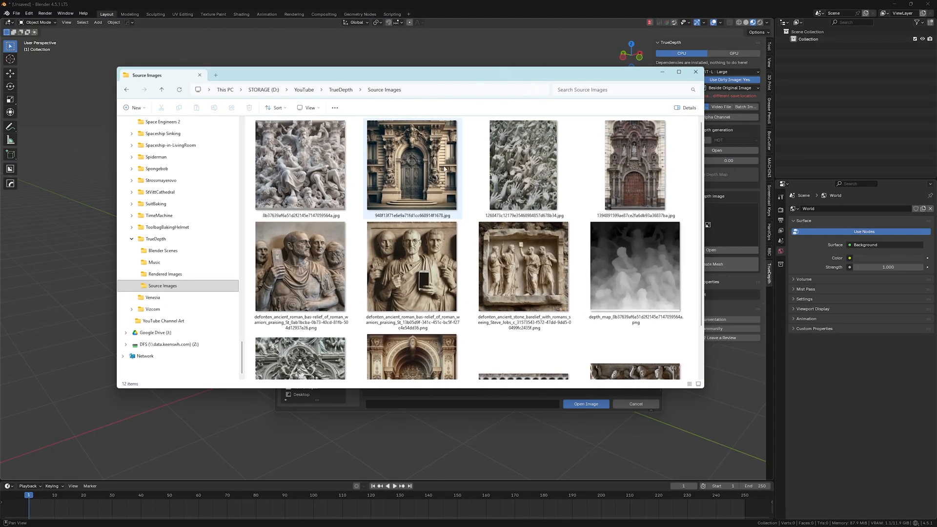
click(300, 165)
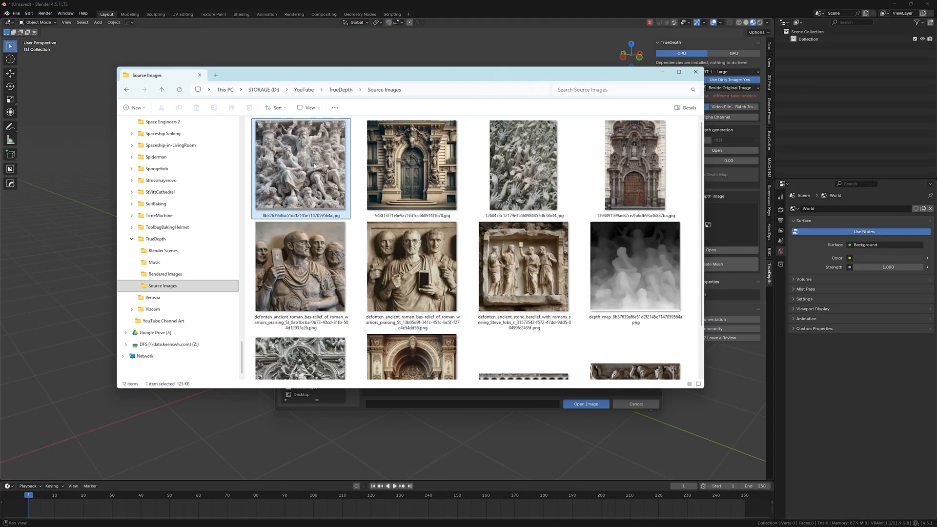
double_click(302, 166)
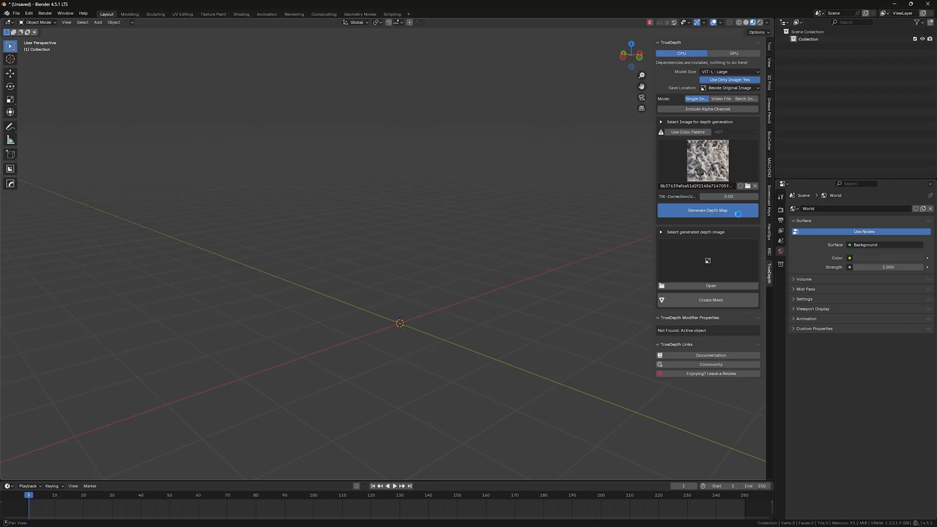
Step: Generate the depth map and create a relief mesh from it
click(706, 210)
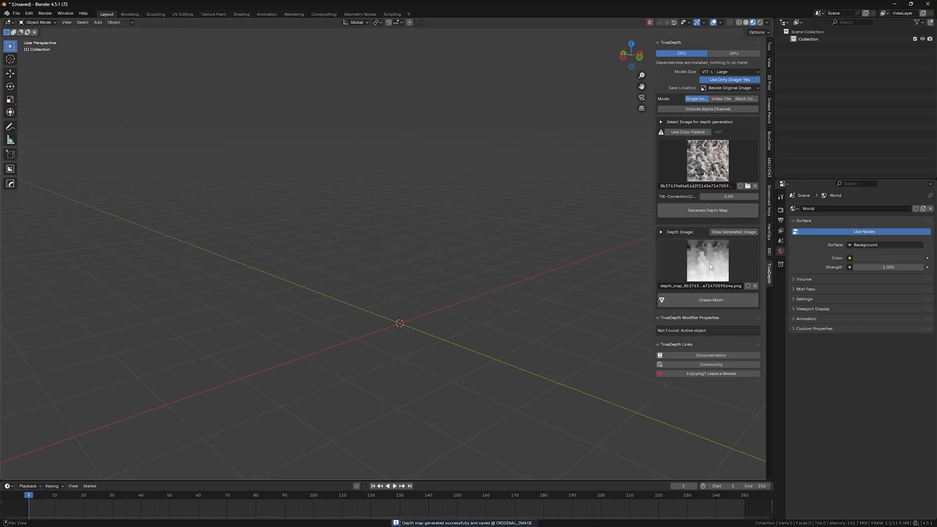
click(707, 299)
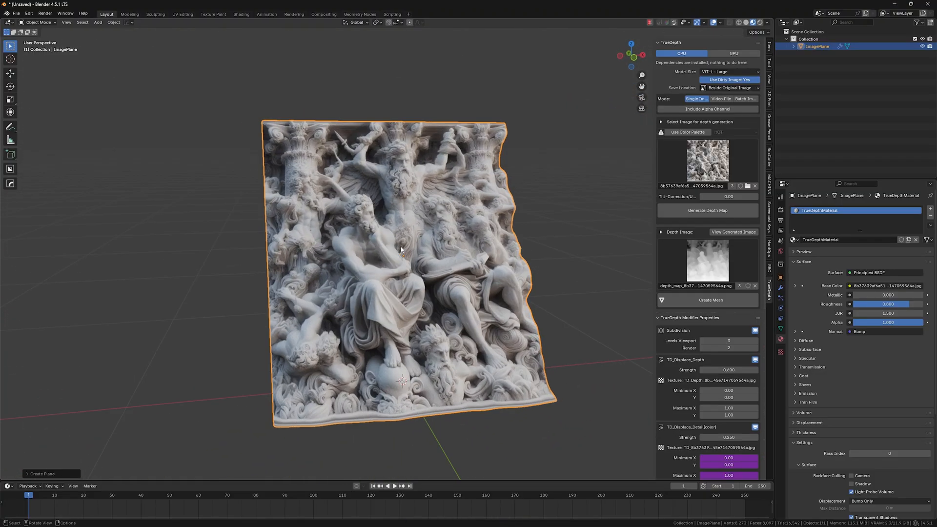
Step: View the mesh untextured, raise subdivision, and regenerate the depth map with tilt correction 1 then -1.00
click(746, 23)
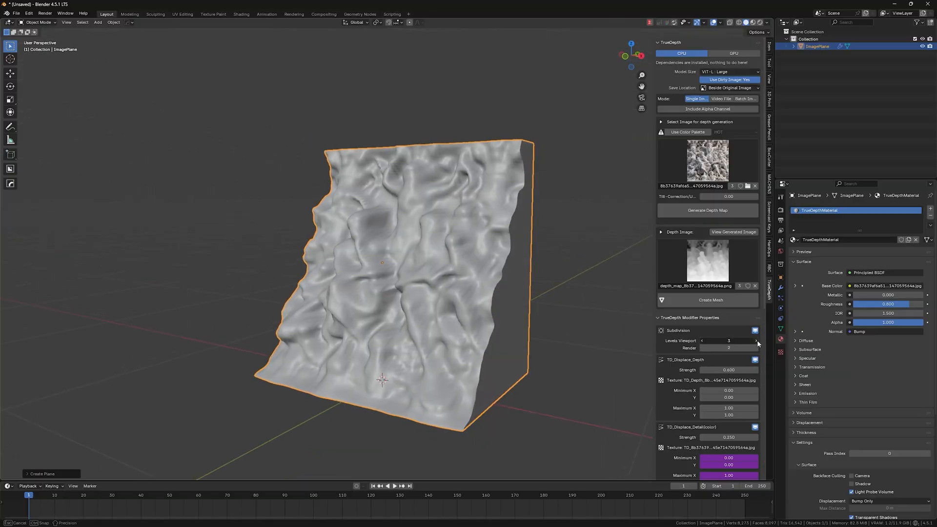
click(757, 341)
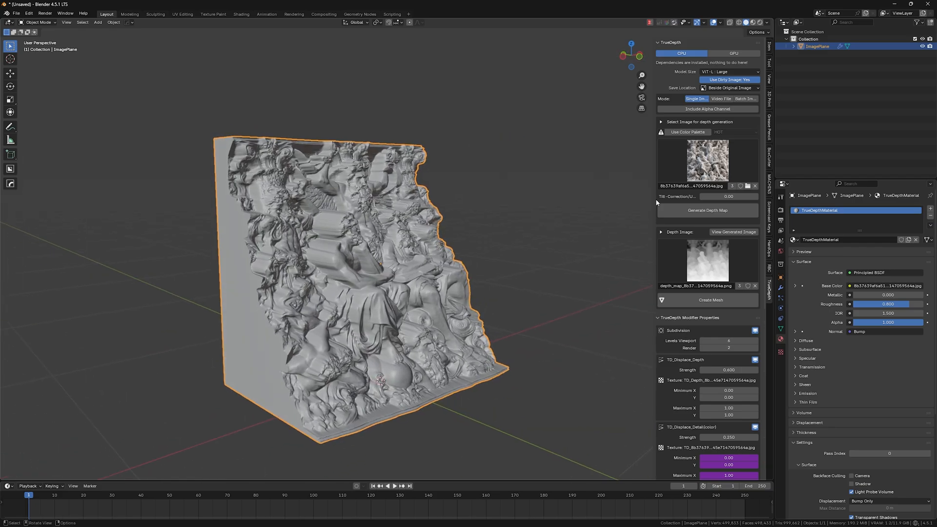
click(728, 196)
text(1)
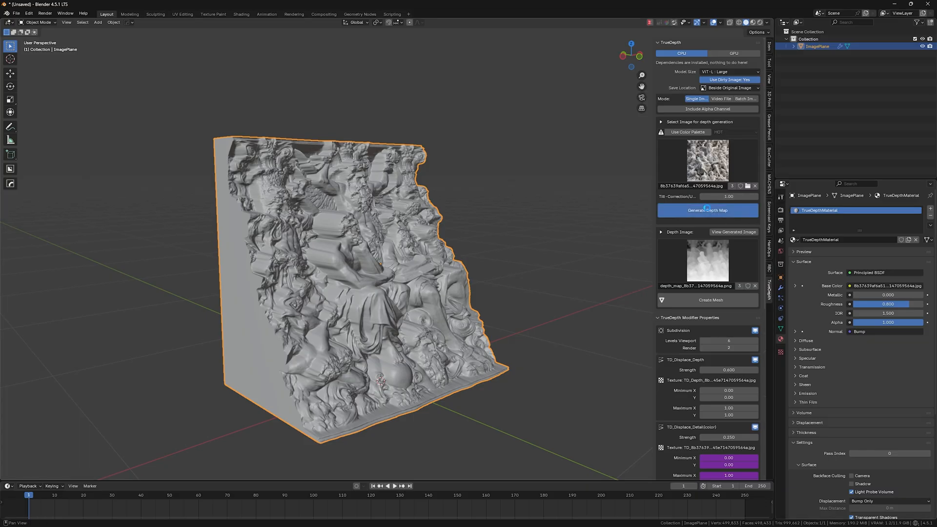
click(707, 209)
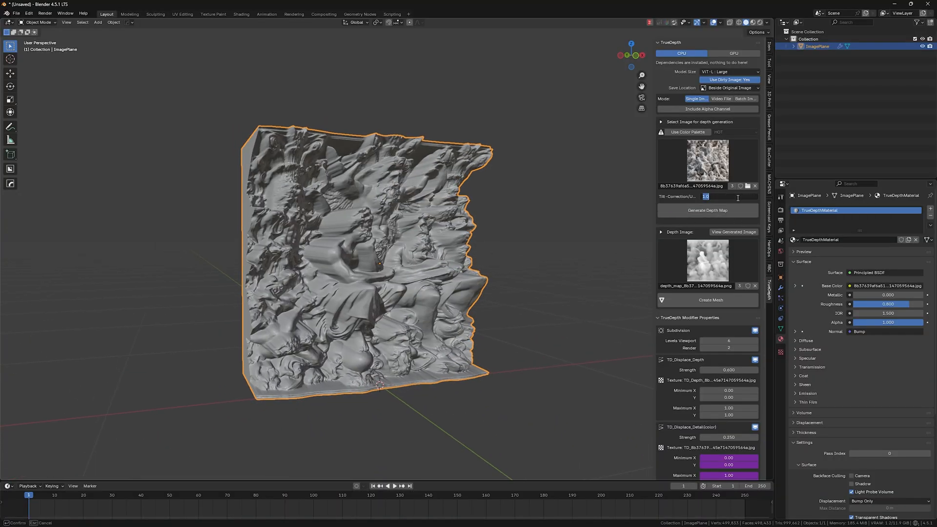
text(-1.00)
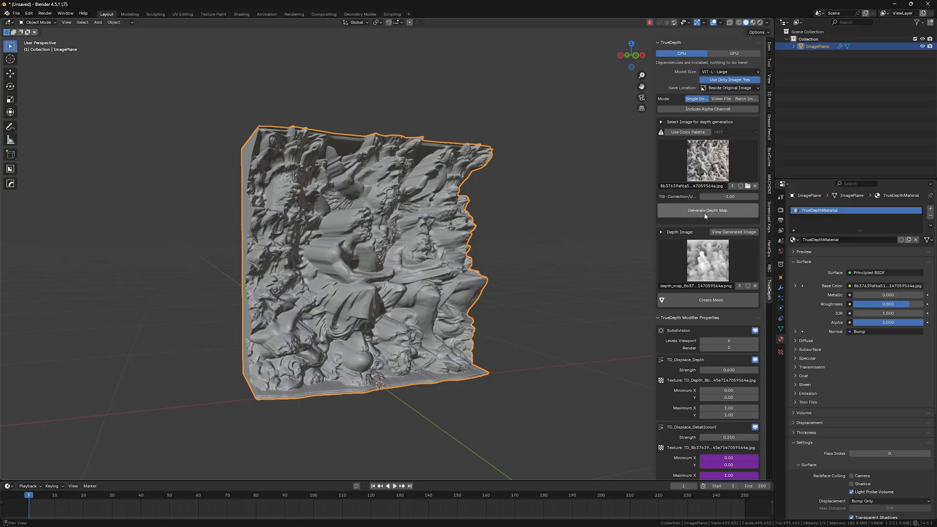
click(707, 210)
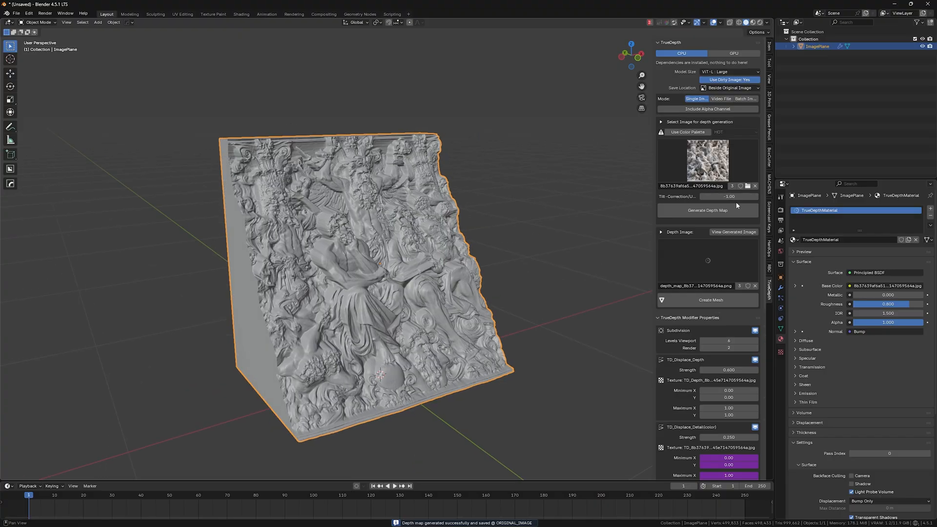
Step: Generate a fresh depth map and build a new relief mesh from it
click(708, 210)
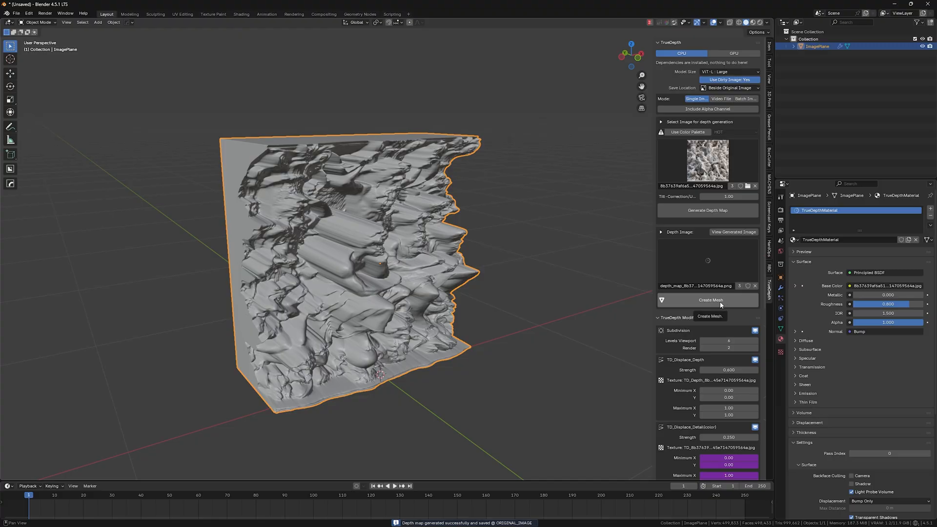
click(708, 300)
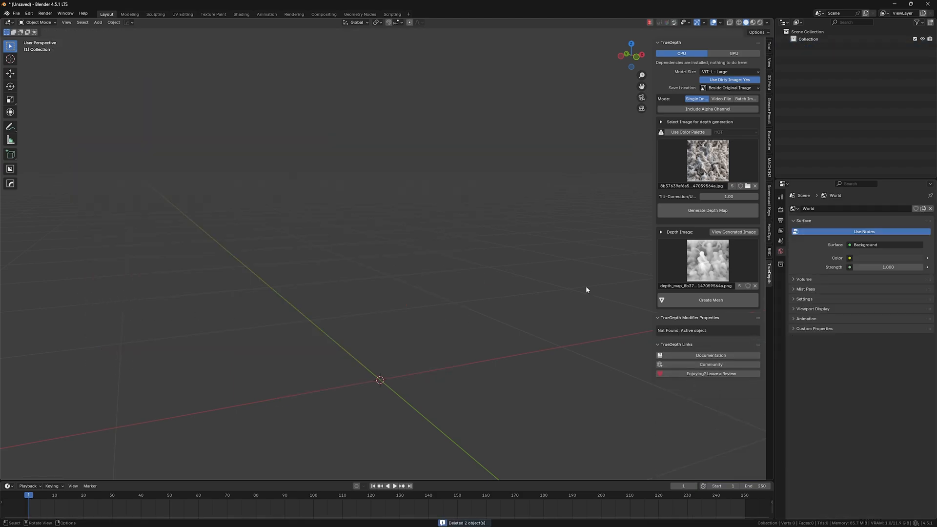
Step: Recreate the relief mesh, lower its viewport subdivision and set depth displacement strength to 0.150
click(710, 300)
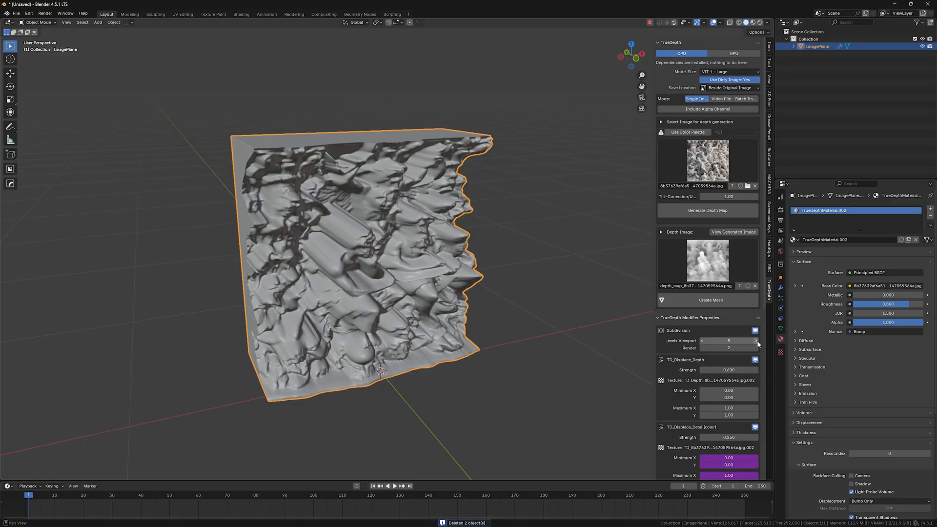
click(756, 341)
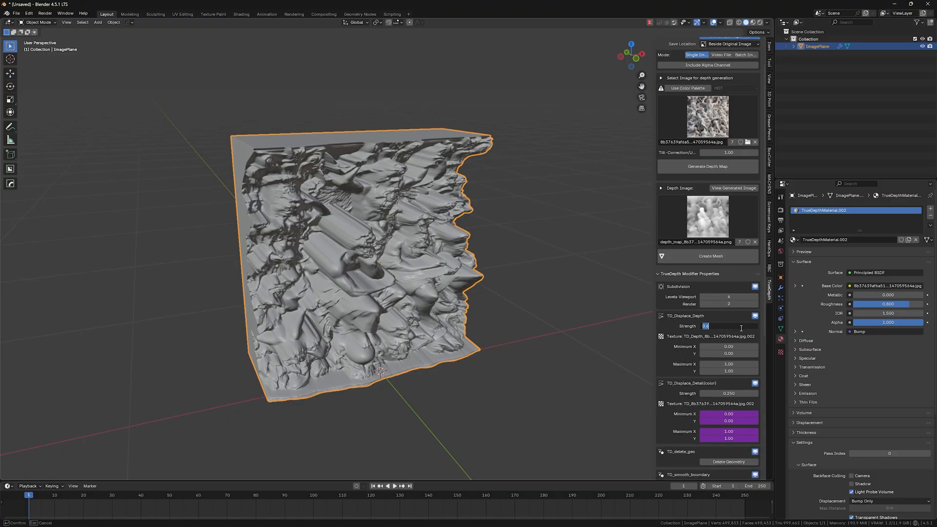
text(0.200)
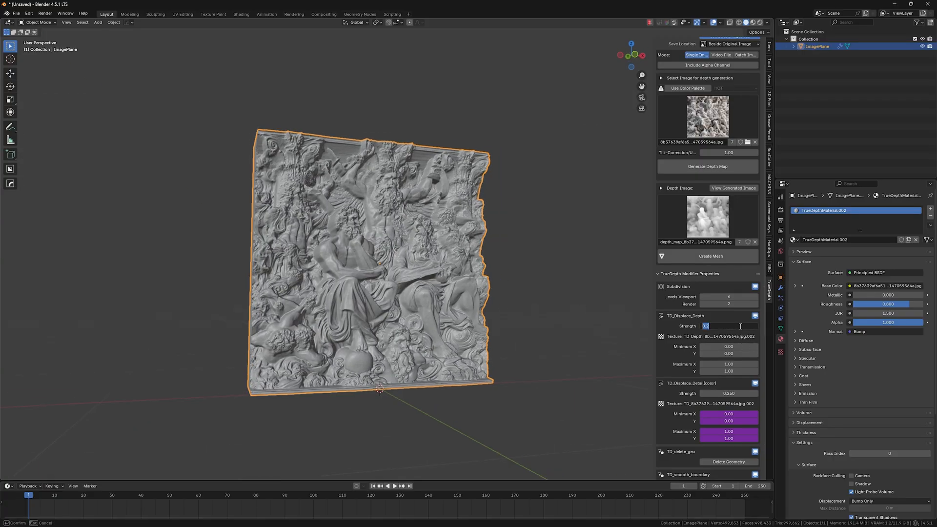
text(0.150)
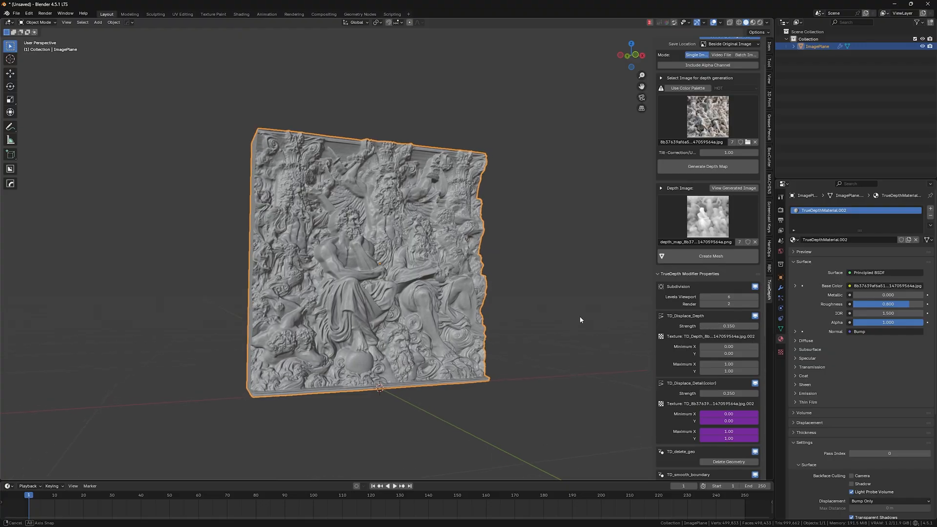
Step: Preview a deeper displacement and a left crop on Minimum X, then return the crop to zero
drag(741, 326, 726, 326)
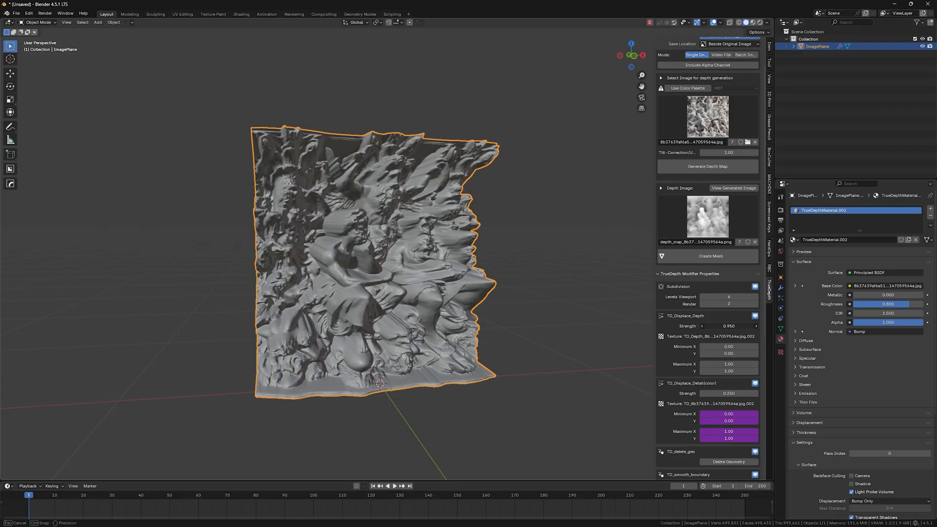
drag(729, 326, 717, 326)
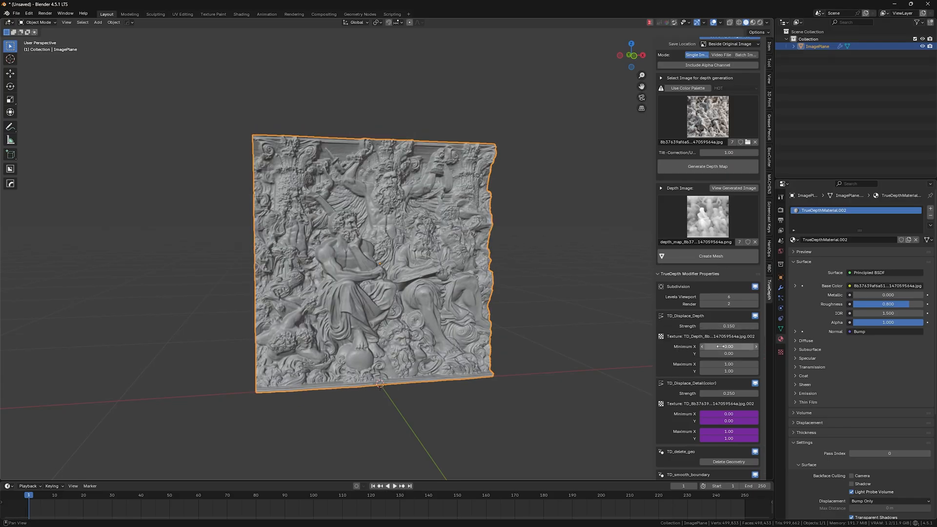
mouse_move(729, 347)
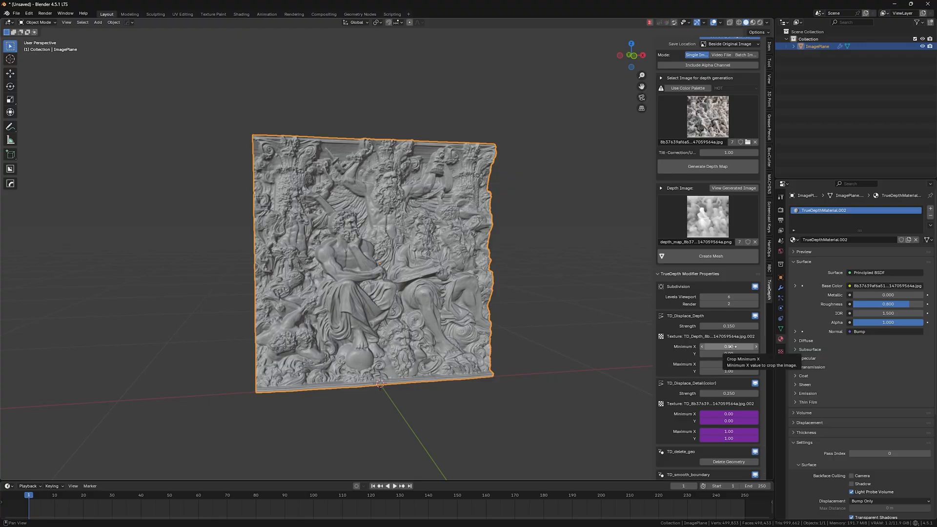
drag(729, 347, 728, 346)
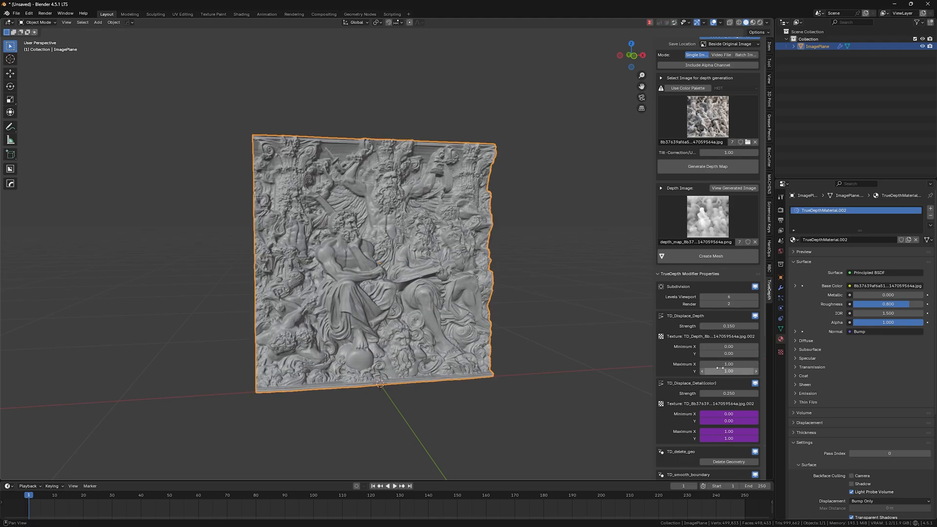
scroll(down, 3)
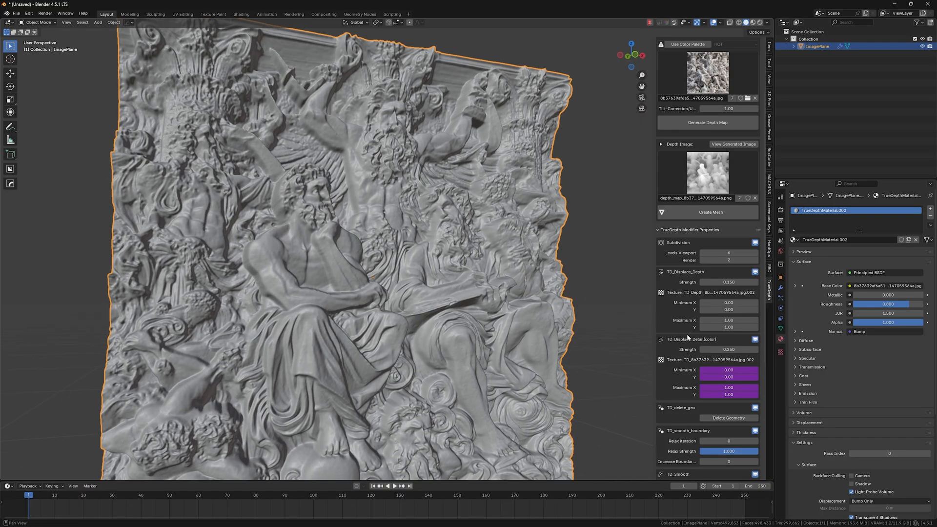
Step: Set TD_Displace_Detail Strength to 0.500 and inspect the sharper surface detail on the figures
click(728, 349)
text(0.100)
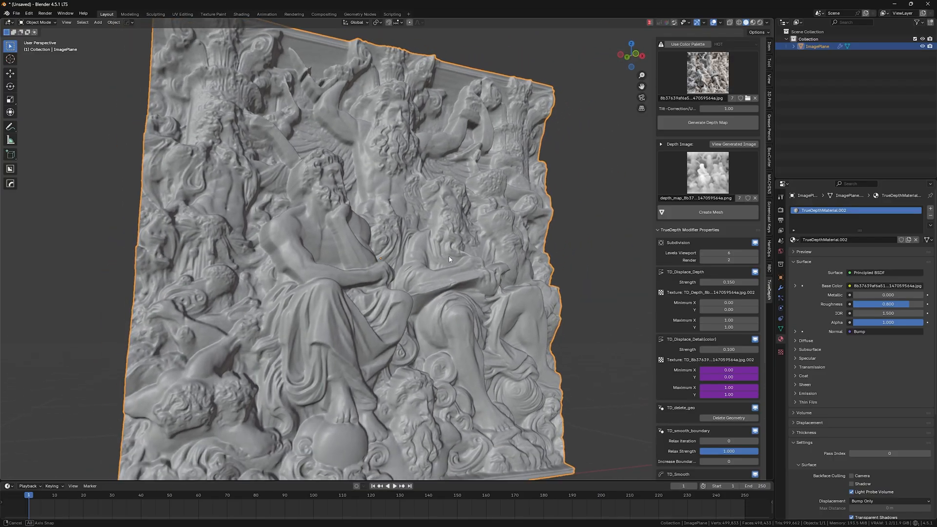
click(728, 349)
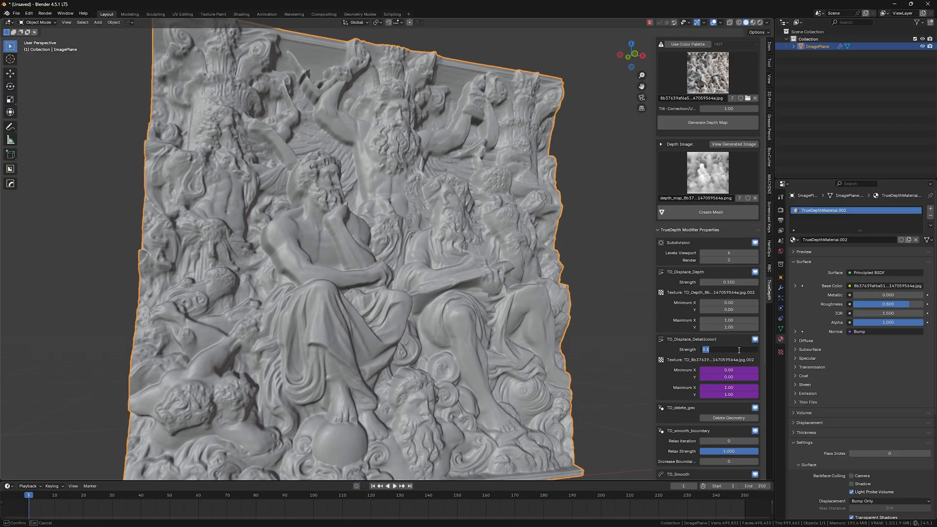
text(0.500)
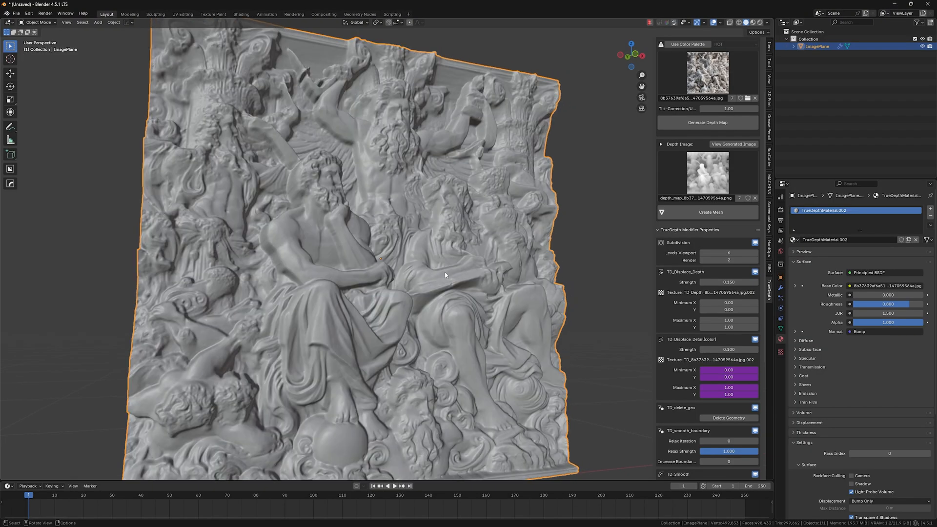
drag(445, 276, 534, 315)
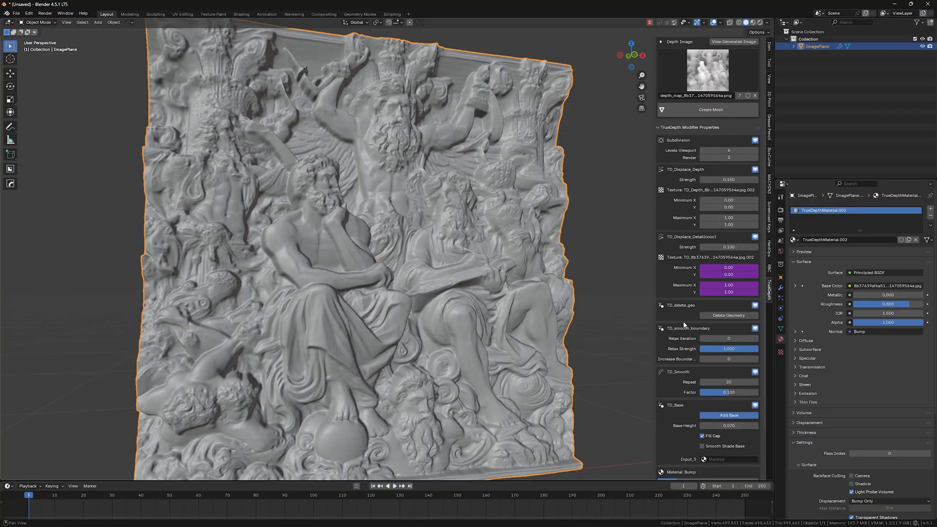
scroll(down, 3)
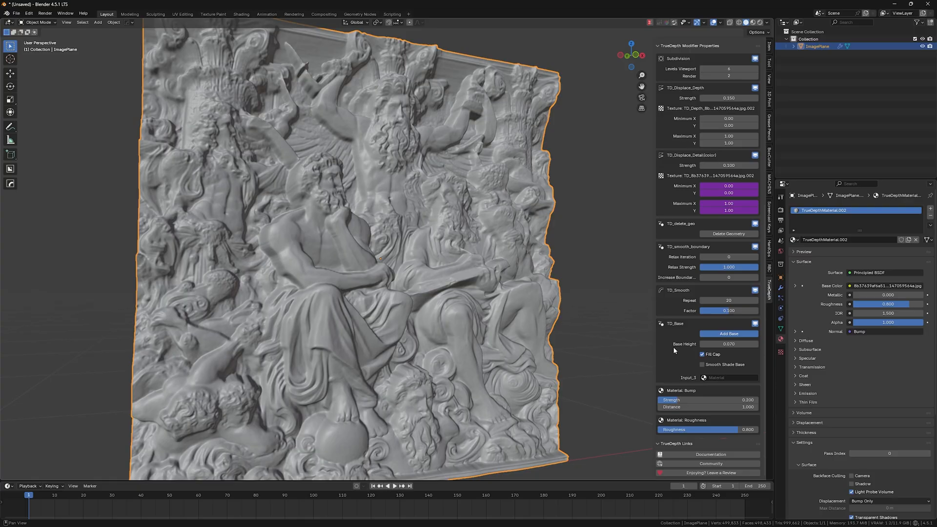
mouse_move(682, 370)
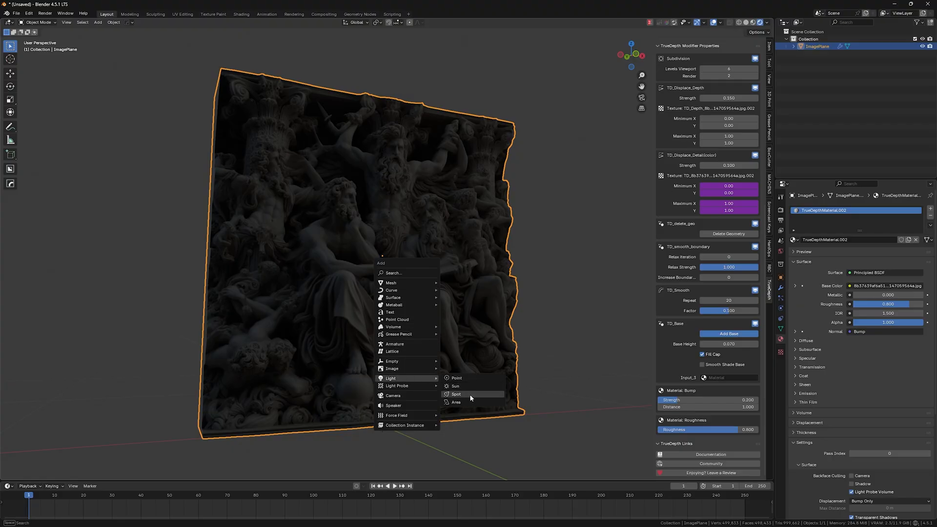
Step: Add an area light and position it above the relief
click(455, 402)
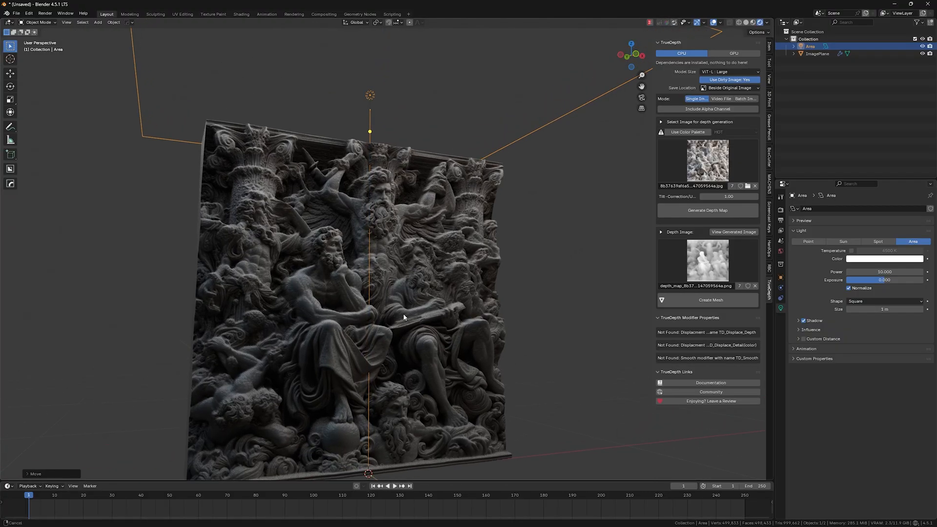
drag(403, 317, 374, 289)
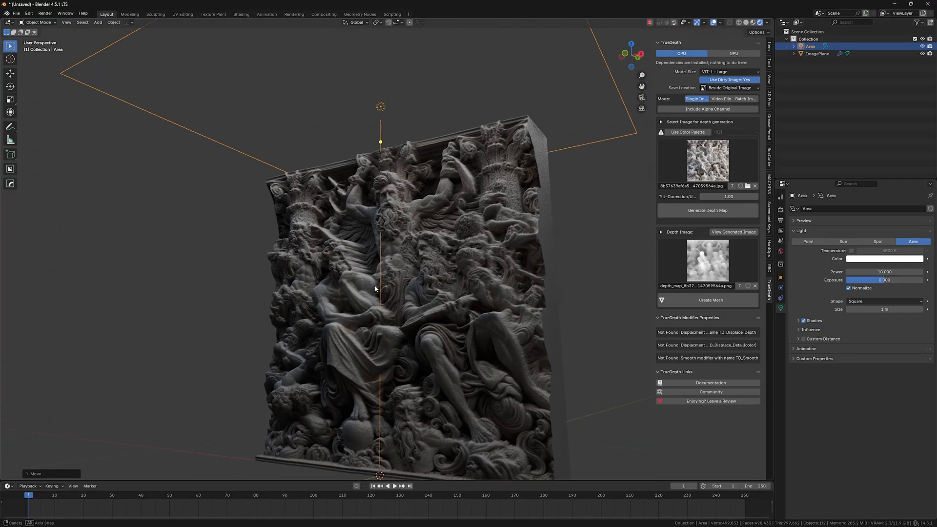
drag(375, 289, 441, 351)
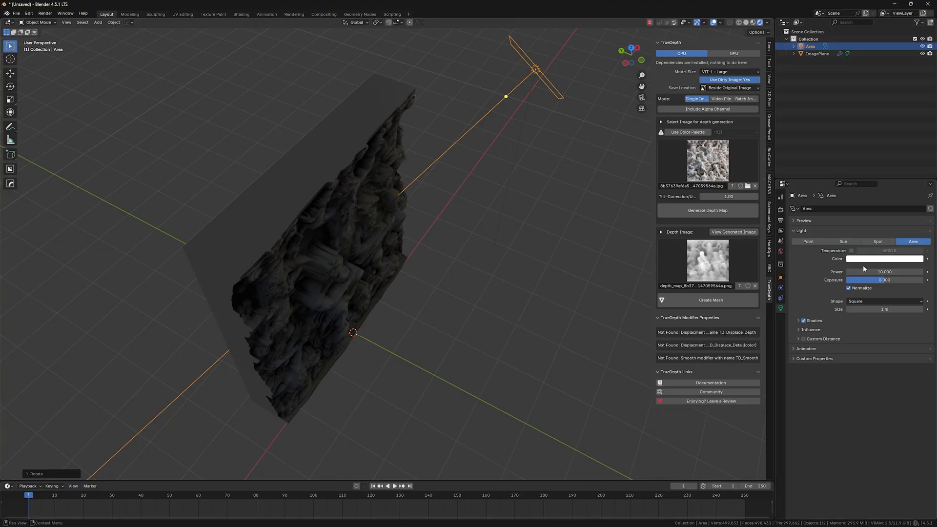
Step: Angle the second area light toward the relief and tint it pinkish red
drag(861, 273, 890, 273)
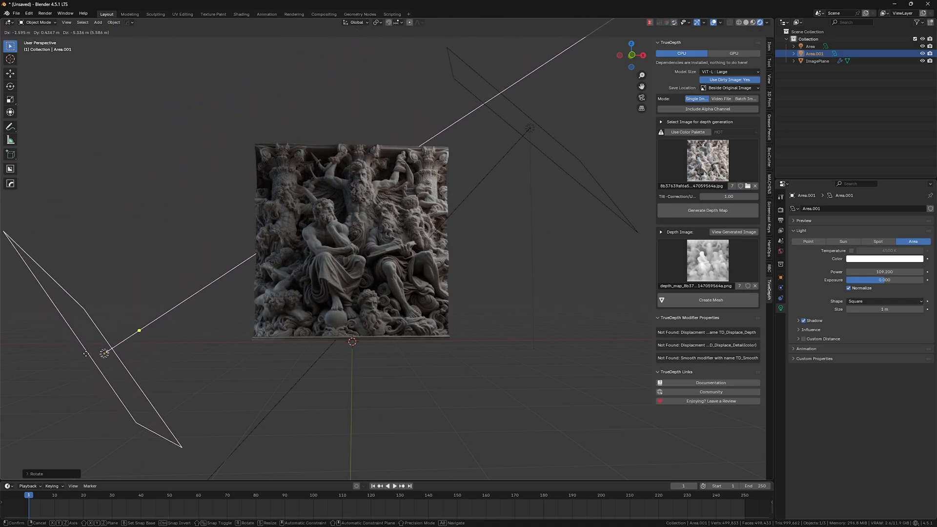
click(885, 259)
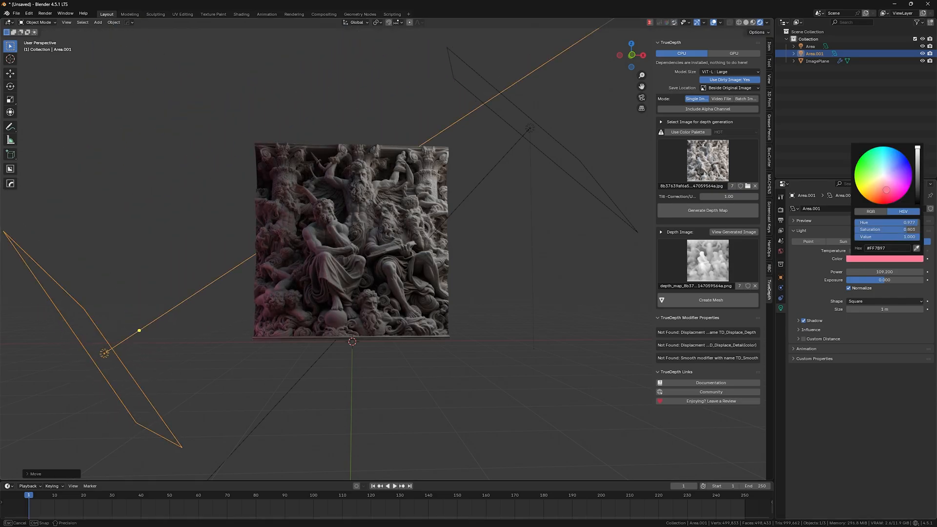
click(867, 195)
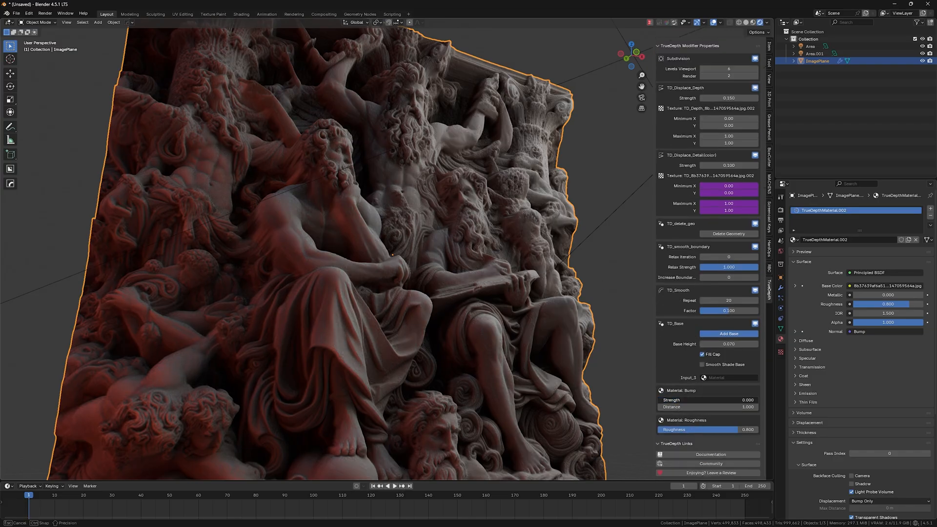
Step: Lower TD_Displace_Detail Strength to 0.300 and raise the material bump strength, viewed up close
drag(687, 399, 729, 400)
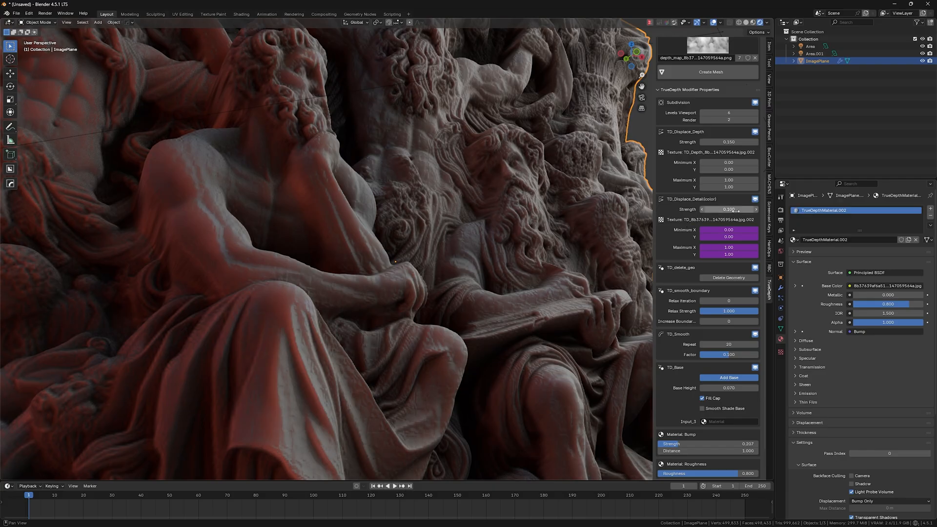
drag(728, 209, 676, 209)
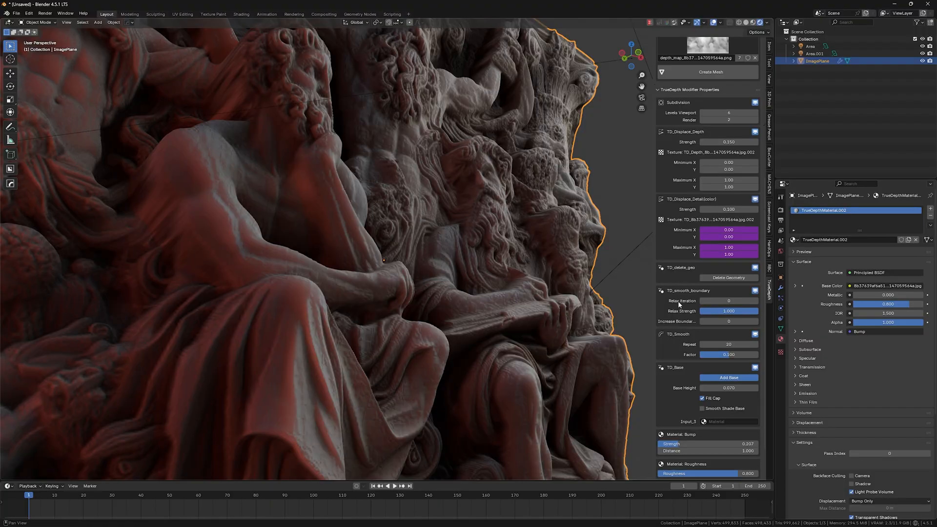
mouse_move(736, 351)
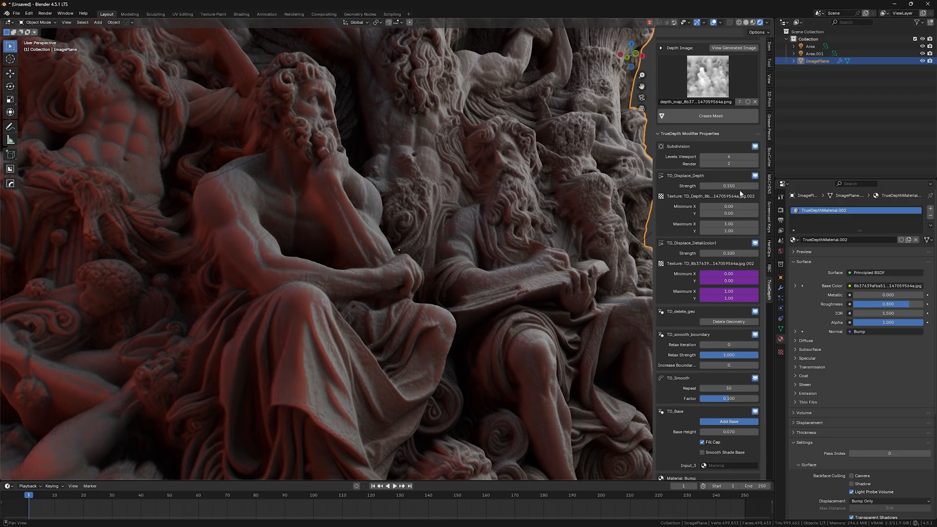
double_click(729, 186)
text(0.100)
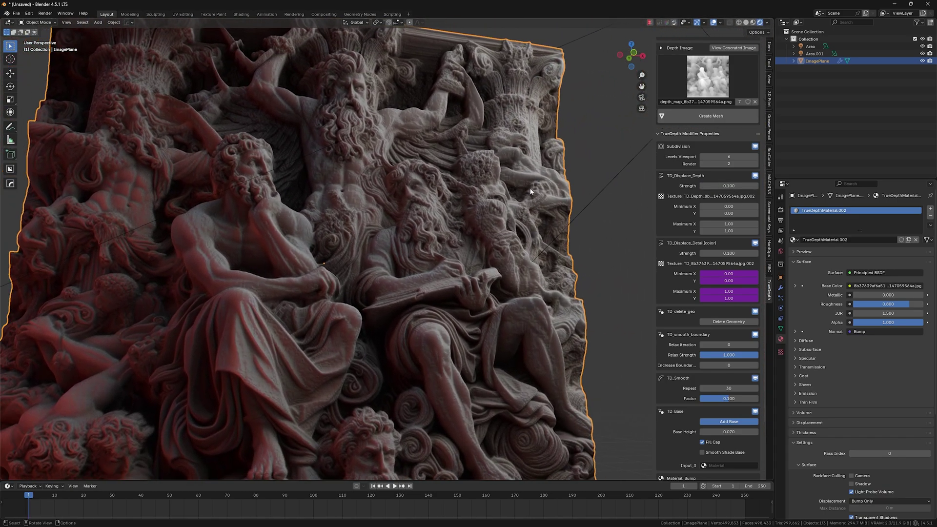
drag(530, 191, 399, 249)
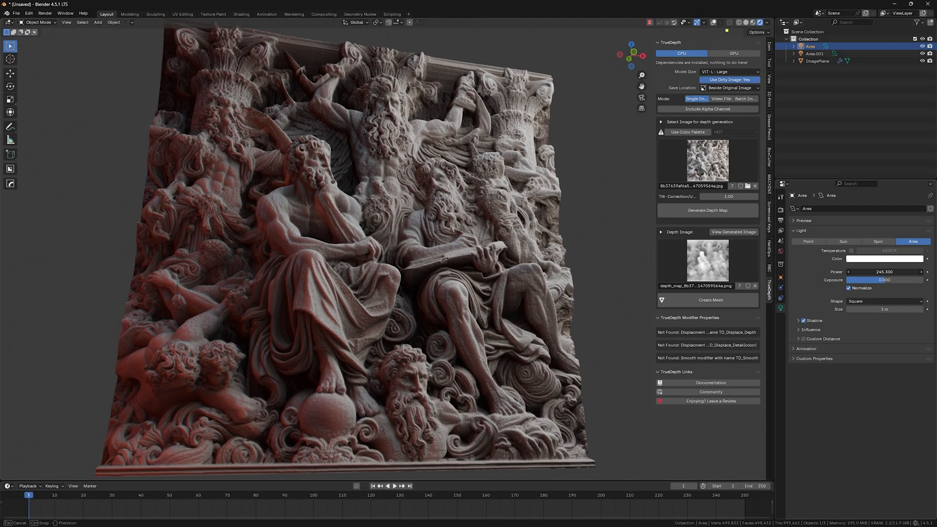
Step: Tint the area light's Color swatch pinkish purple for a violet glow over the relief
drag(891, 273, 856, 272)
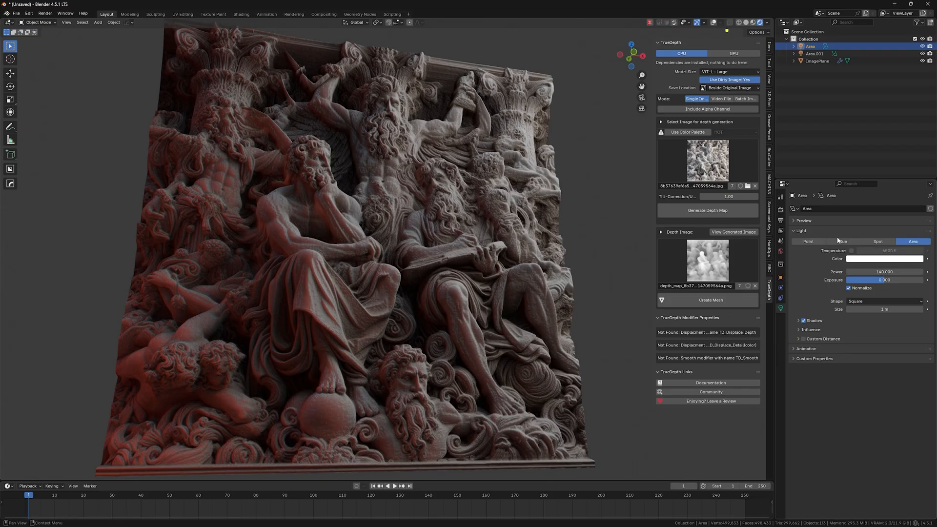
click(883, 259)
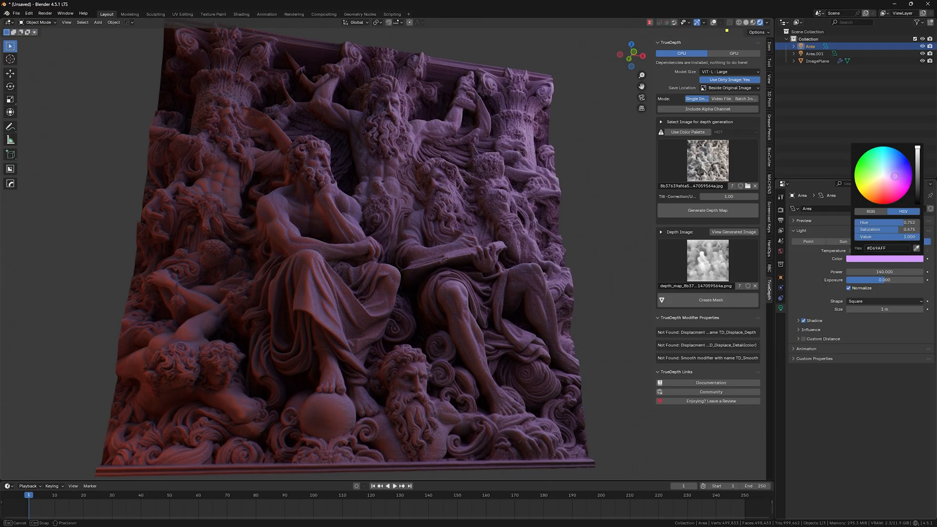
click(886, 164)
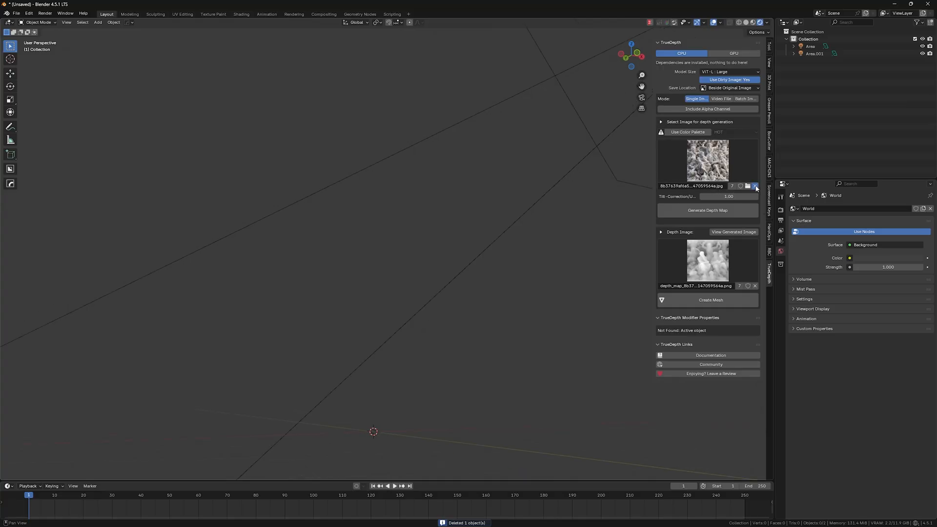
Step: Clear the old source photo and load the Duomo Pietà relief image
click(756, 186)
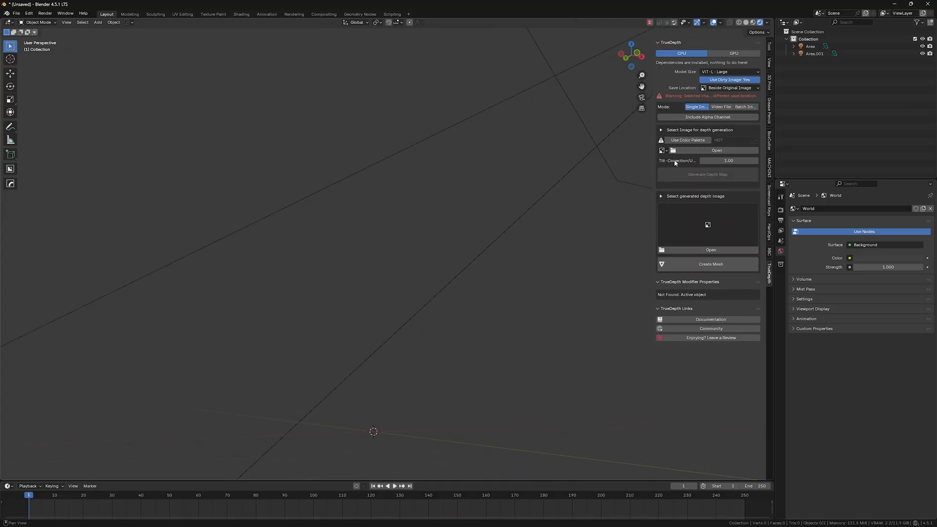
click(717, 150)
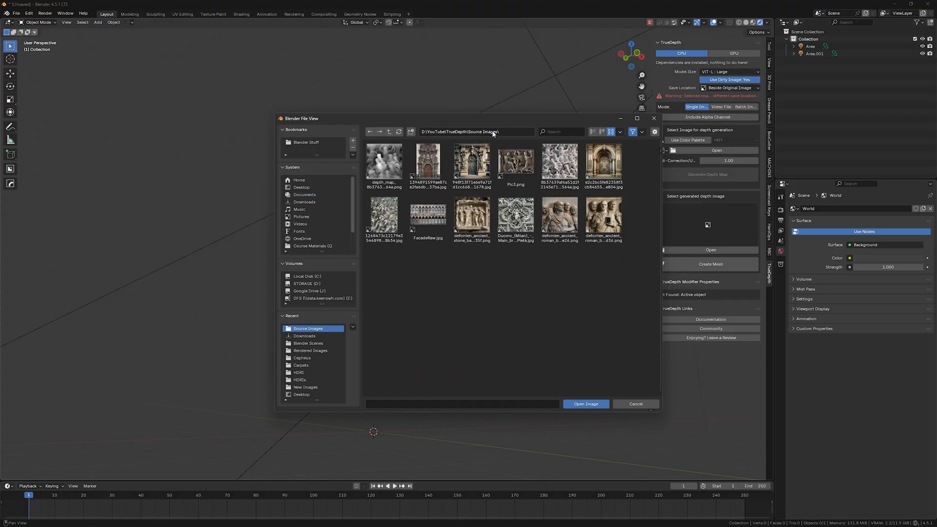
click(586, 404)
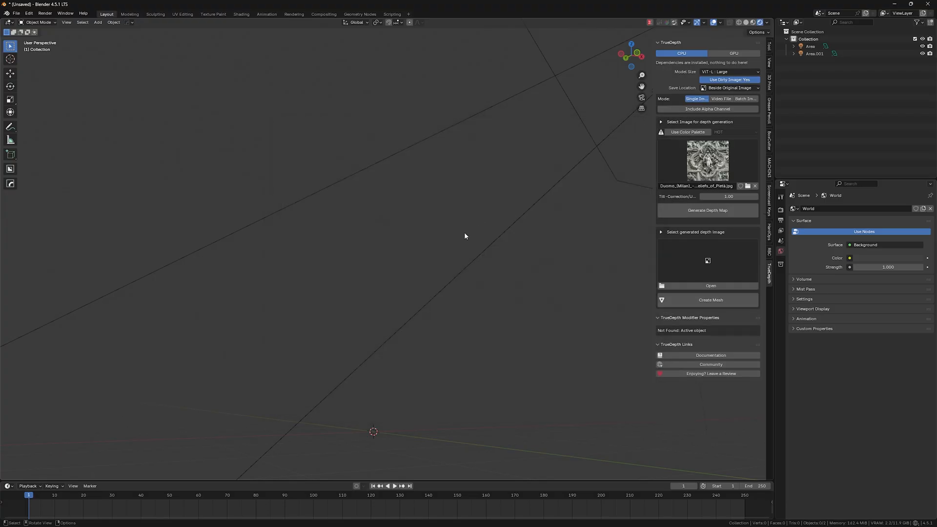
Step: Generate the Pietà depth map and build a relief mesh from it
click(707, 210)
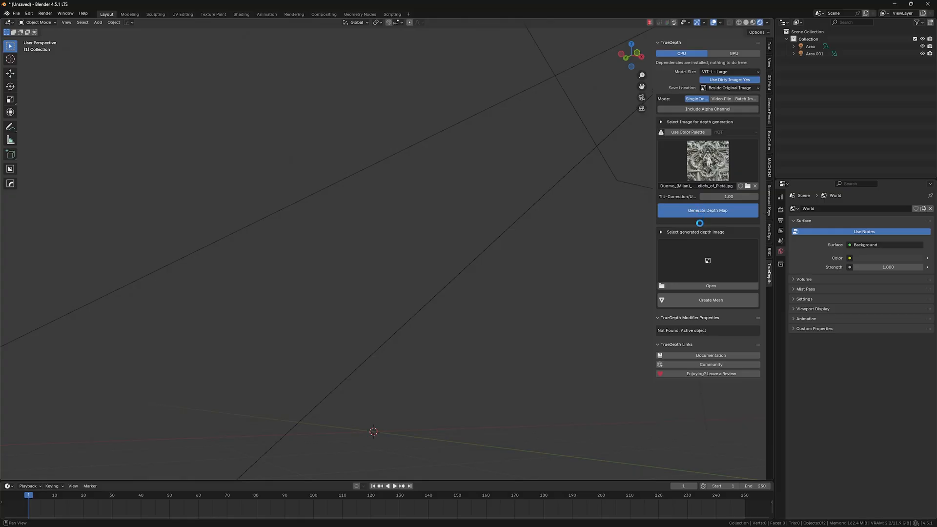
click(707, 210)
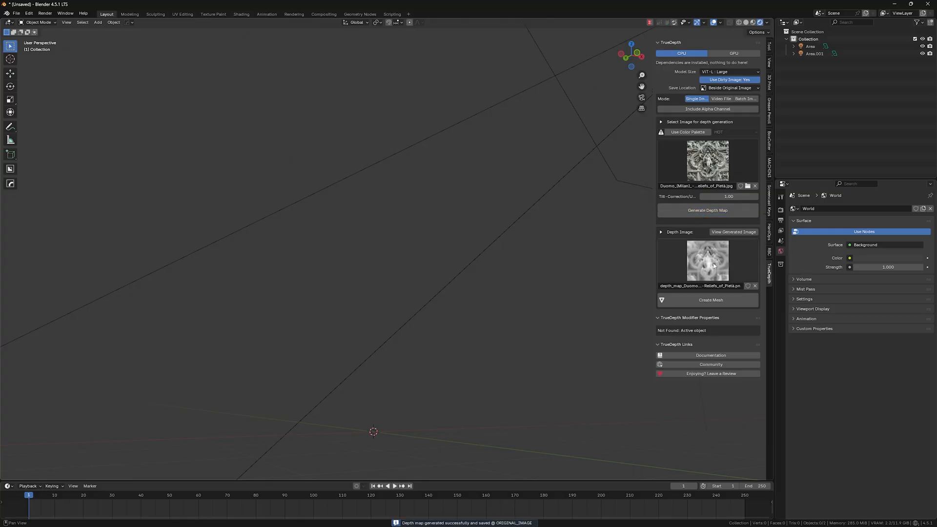
click(711, 300)
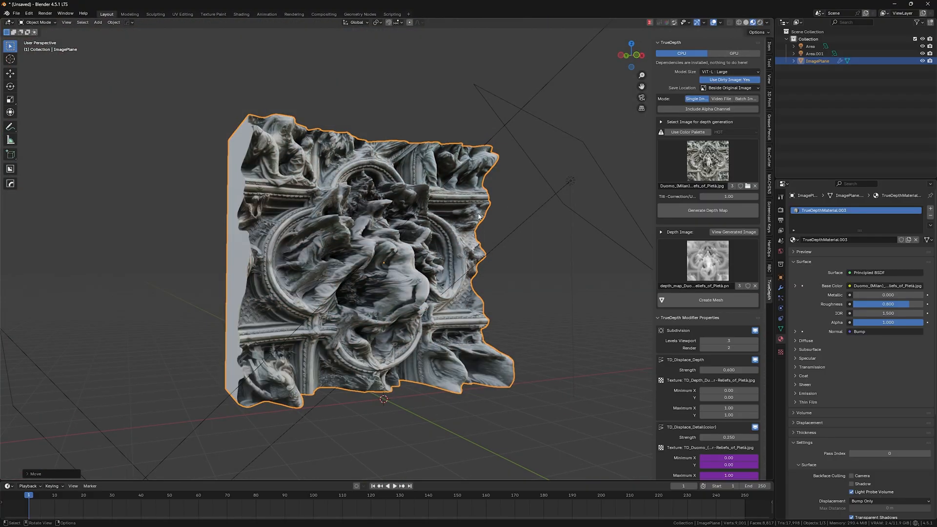
Step: Raise the Pietà mesh's viewport subdivision and settle its detail displacement strength at 0.300
click(728, 370)
text(0.100)
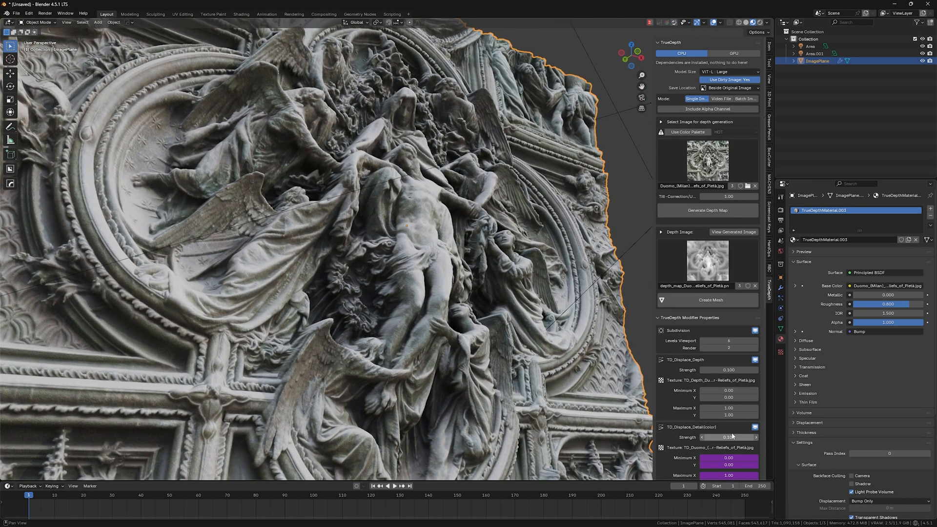
drag(730, 438, 766, 437)
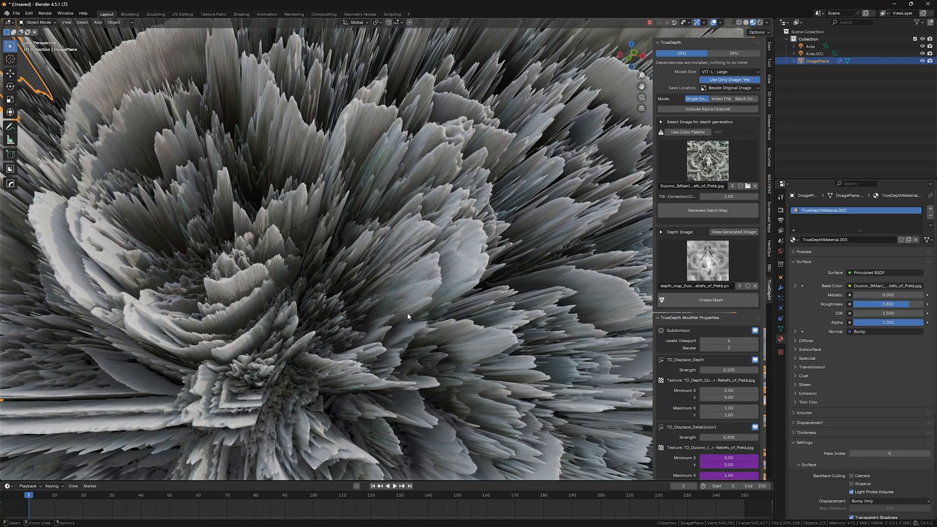
click(729, 438)
text(0.100)
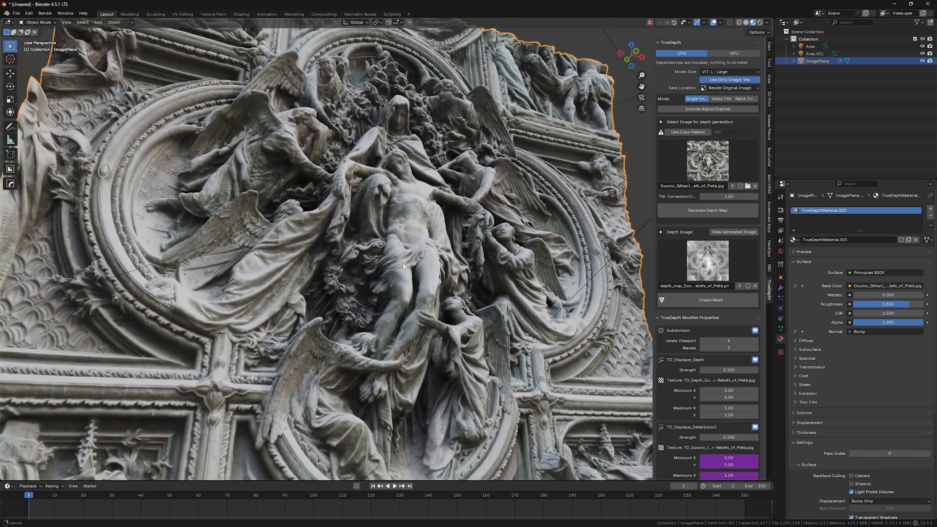
drag(402, 267, 395, 240)
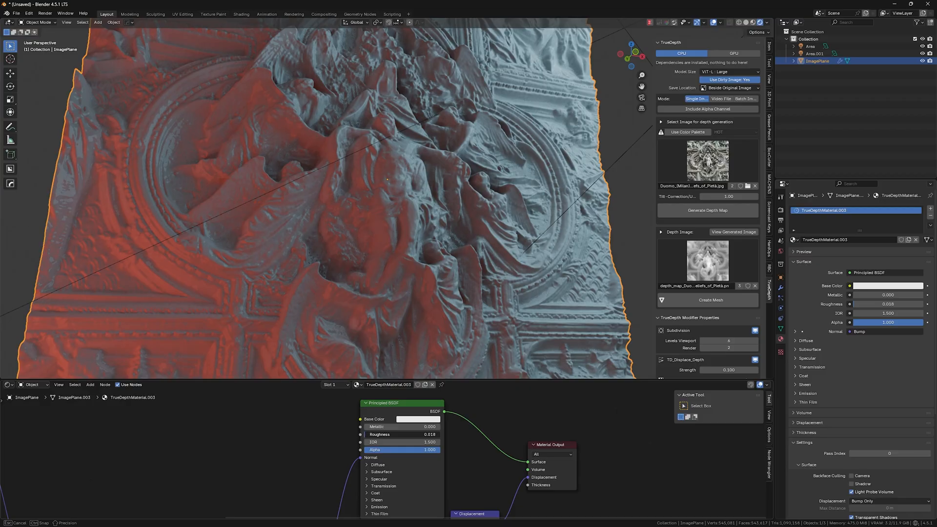
Step: Raise the Pietà material's roughness and arrange the shader nodes for editing
drag(394, 434, 419, 433)
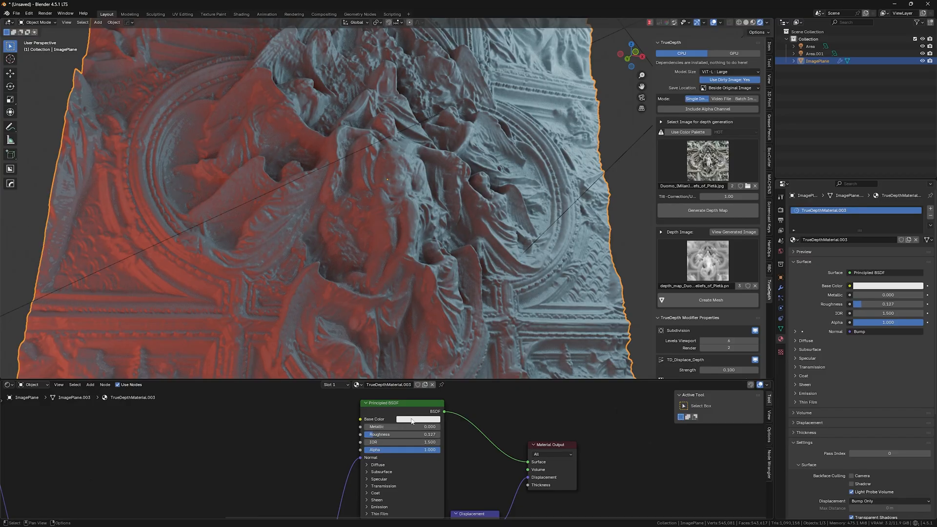
click(417, 420)
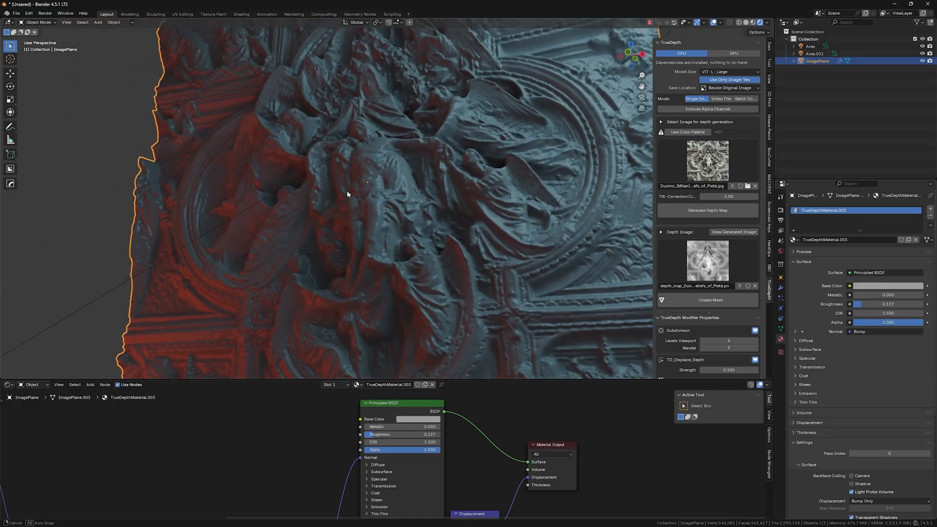
drag(347, 195, 400, 195)
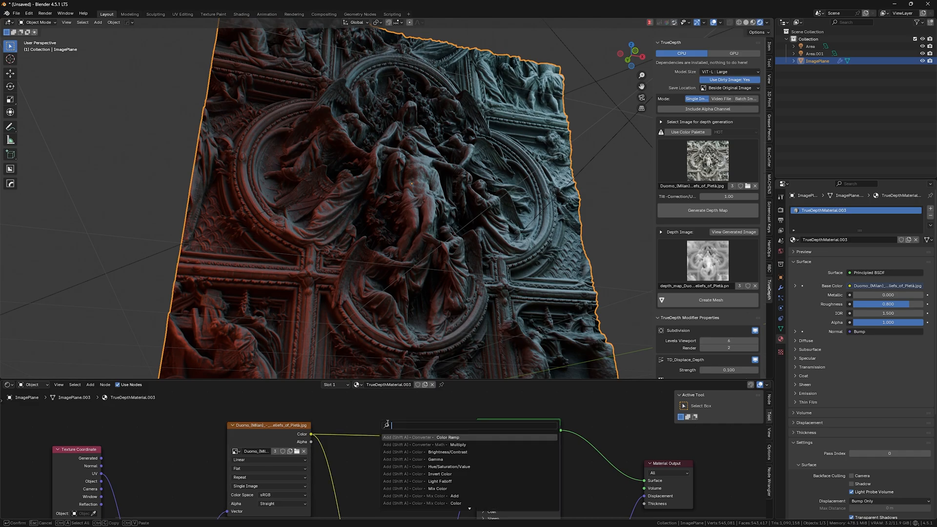
Step: Insert a Color Ramp between the image texture and base colour and shift its stops for darker, higher contrast
click(447, 436)
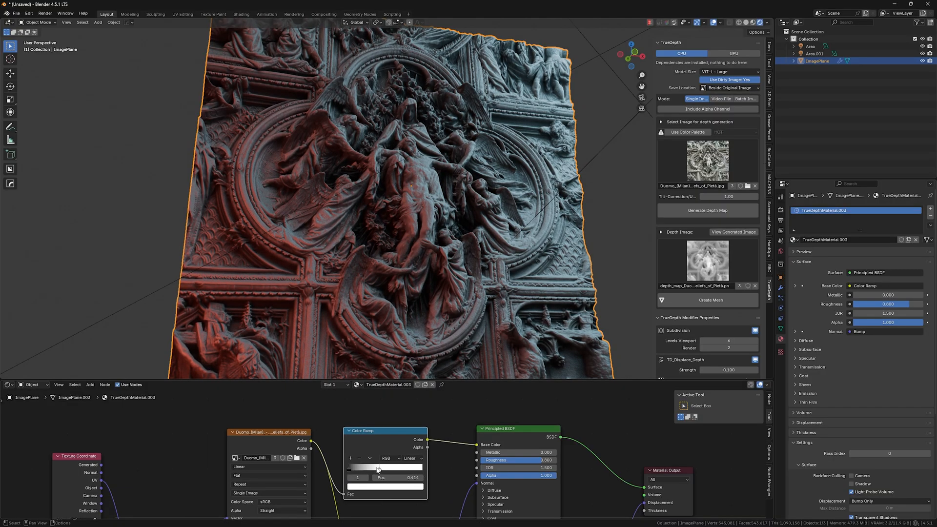
drag(378, 468, 363, 468)
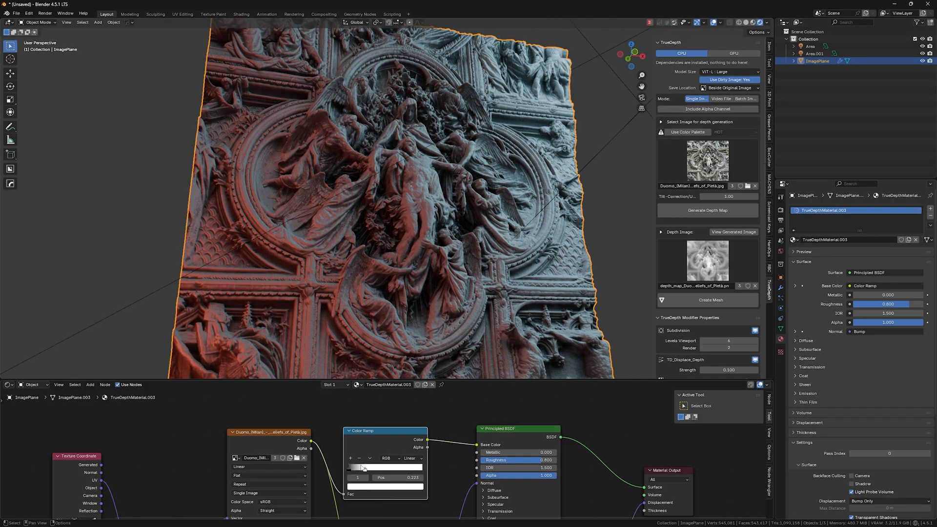
drag(364, 466, 382, 467)
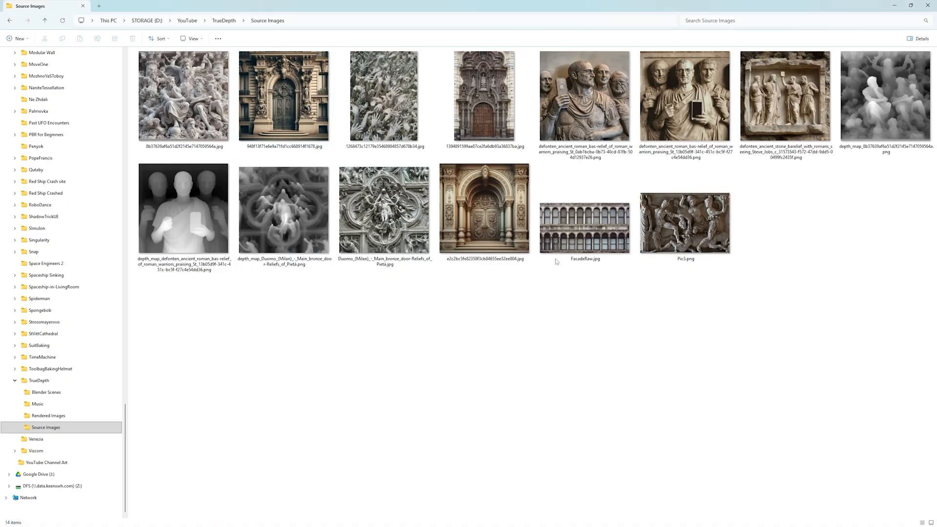
Step: View the Duomo Pietà depth map PNG from the Source Images folder full-screen in Photos
double_click(186, 95)
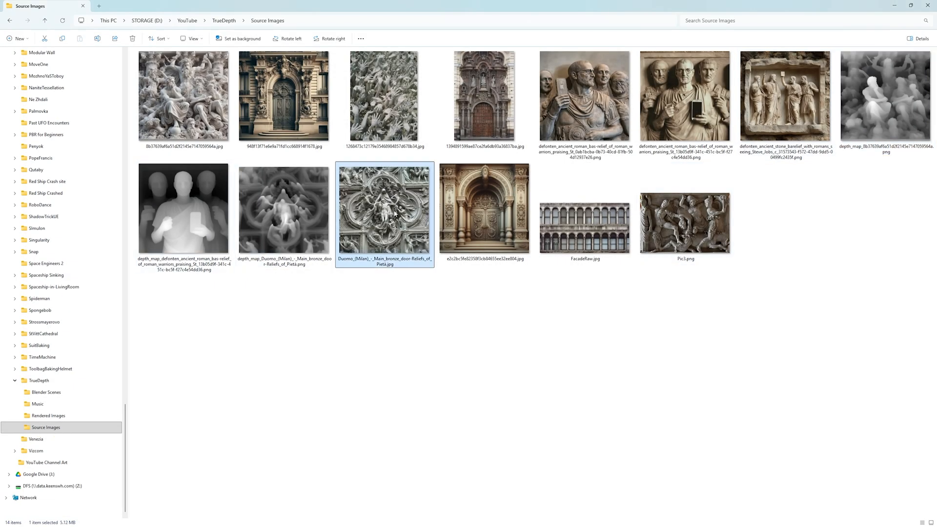
double_click(385, 208)
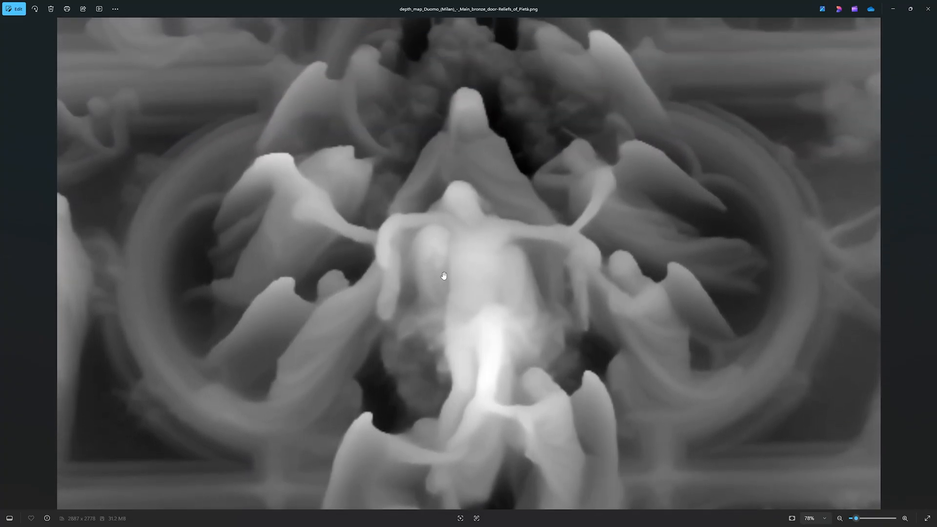
scroll(down, 3)
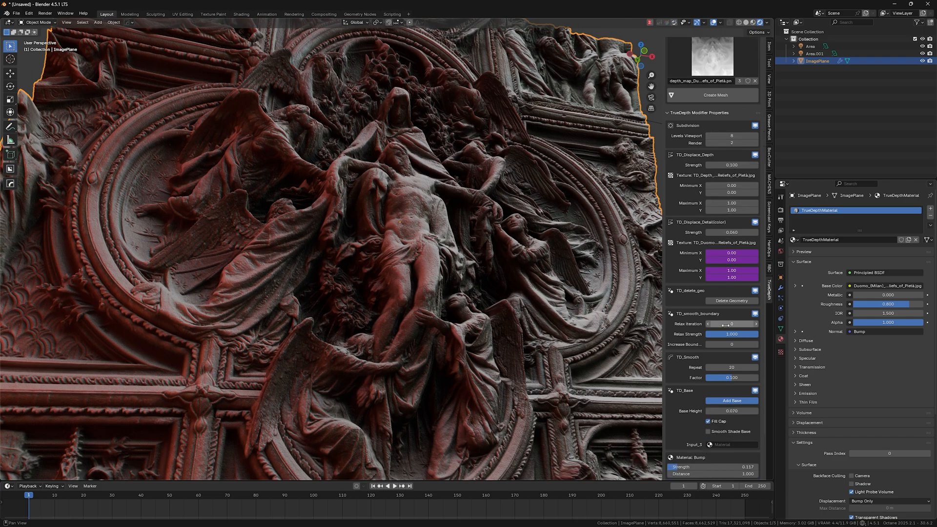
Step: Set the material bump strength to 0.100 and begin lowering TD_Displace_Detail Strength on the close-up figure
scroll(down, 3)
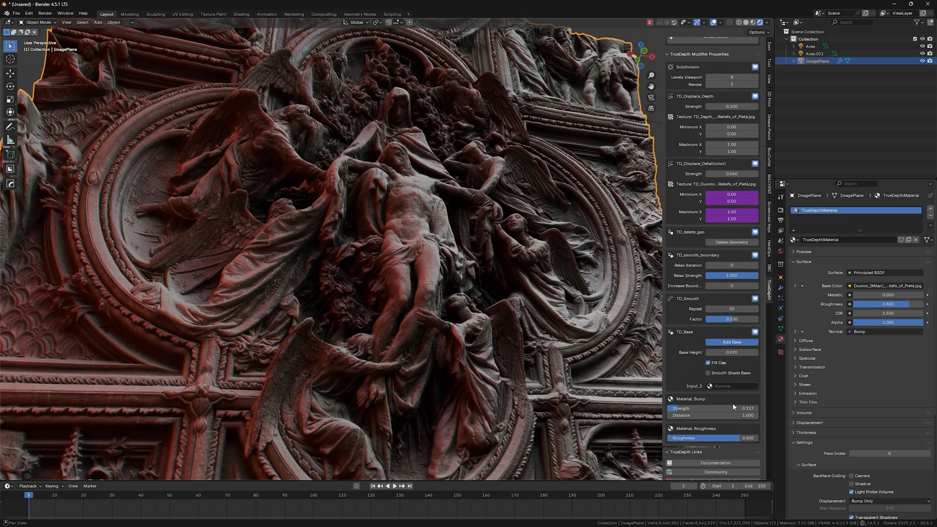
double_click(713, 408)
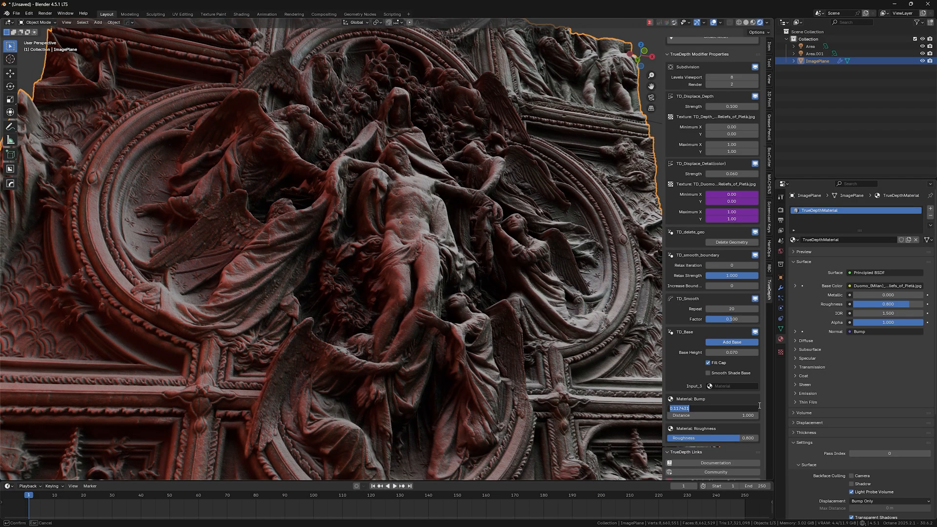
text(0.100)
key(Return)
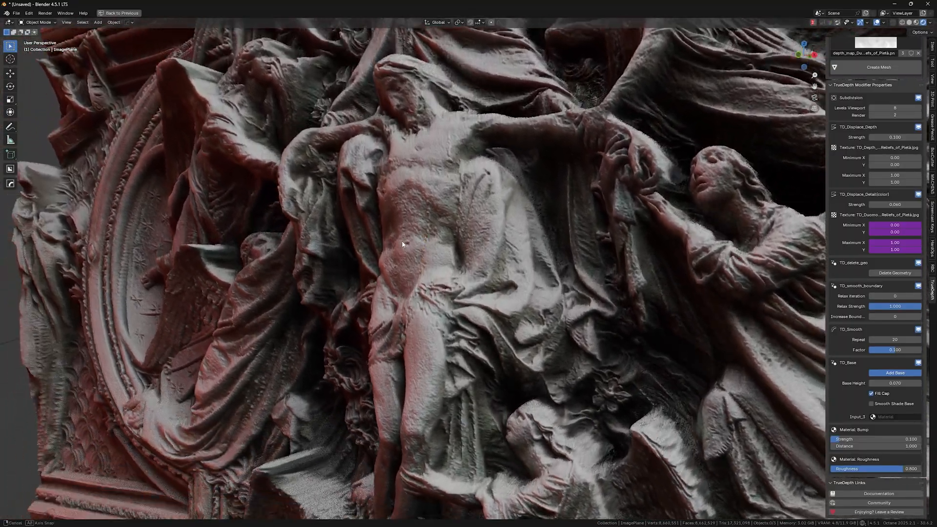
drag(401, 245, 453, 229)
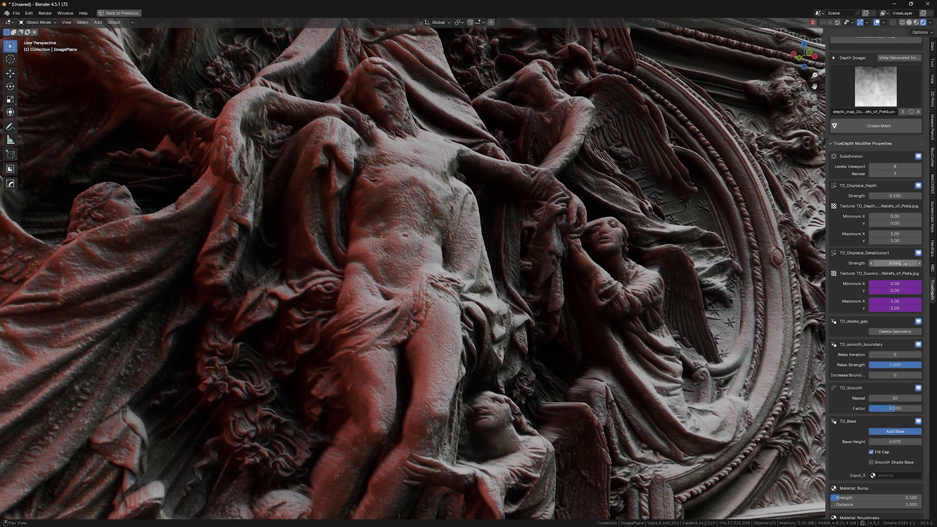
click(894, 264)
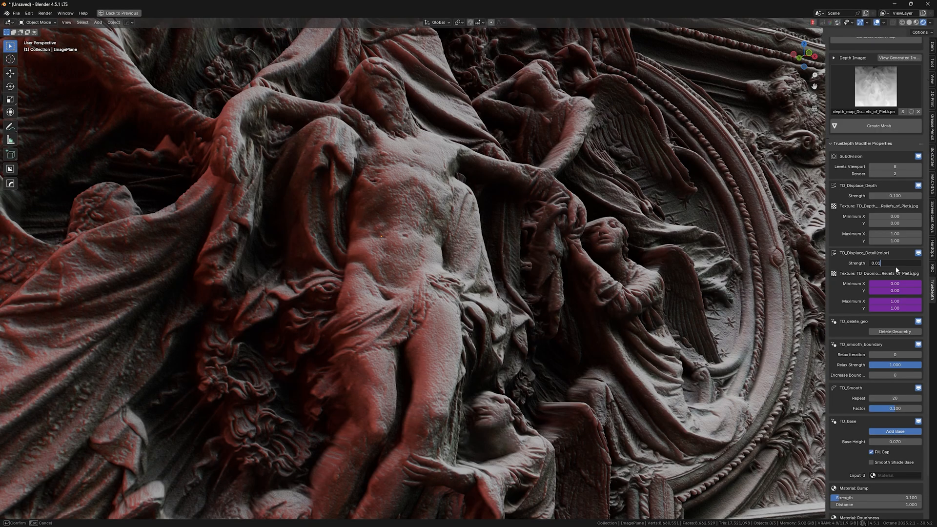
mouse_move(470, 230)
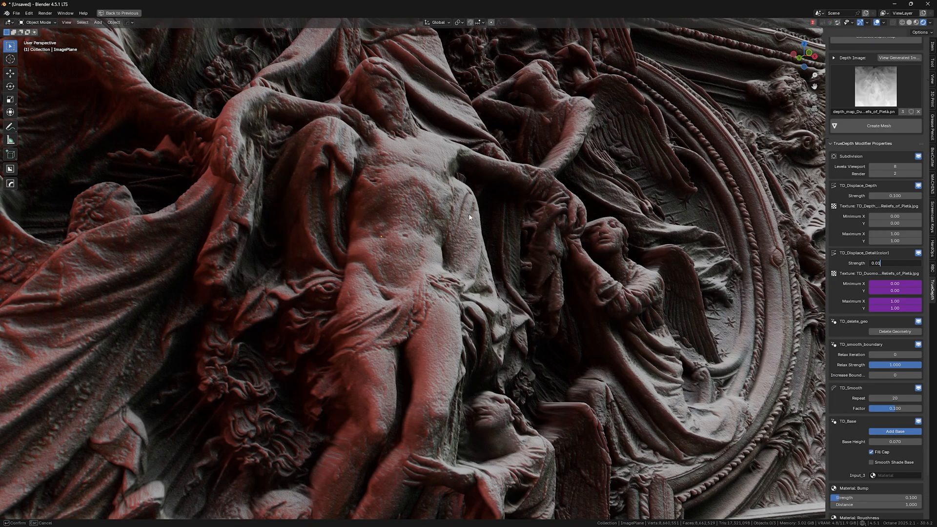
mouse_move(502, 202)
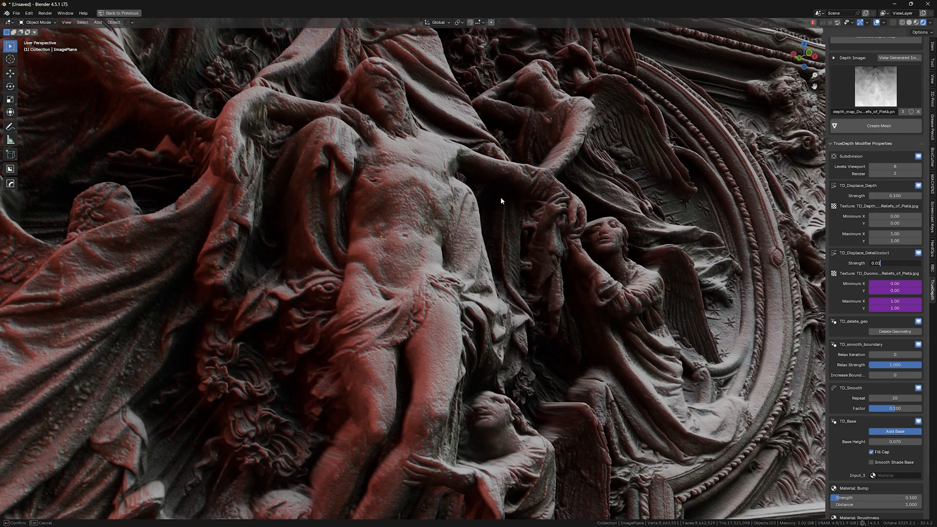